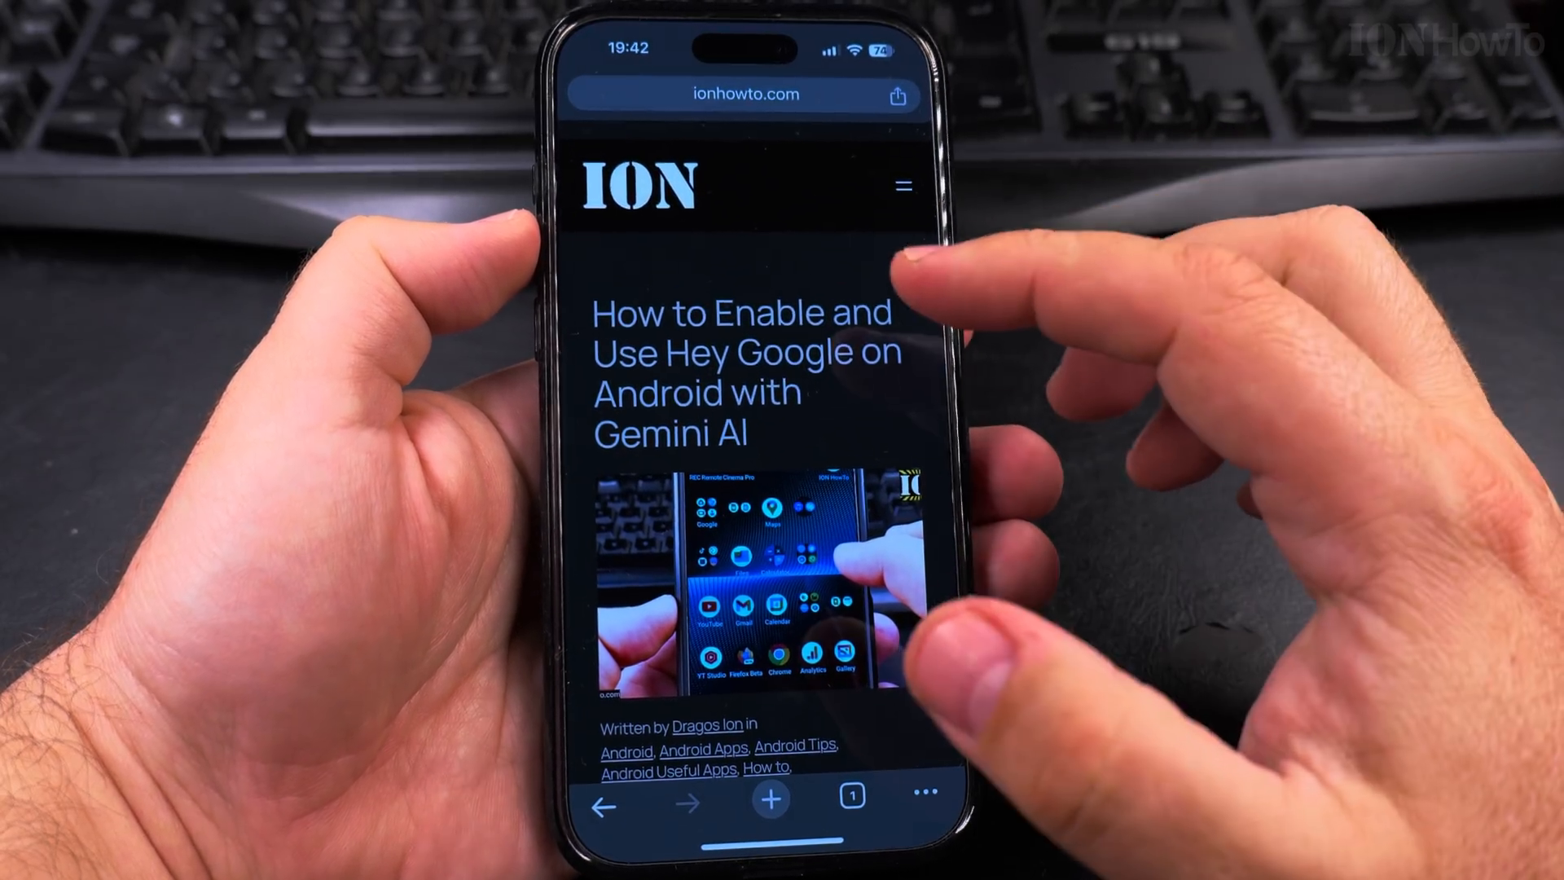
# Scroll the article, switch the capture to Full Page and choose a Markup colour to draw with
pyautogui.scroll(-3)
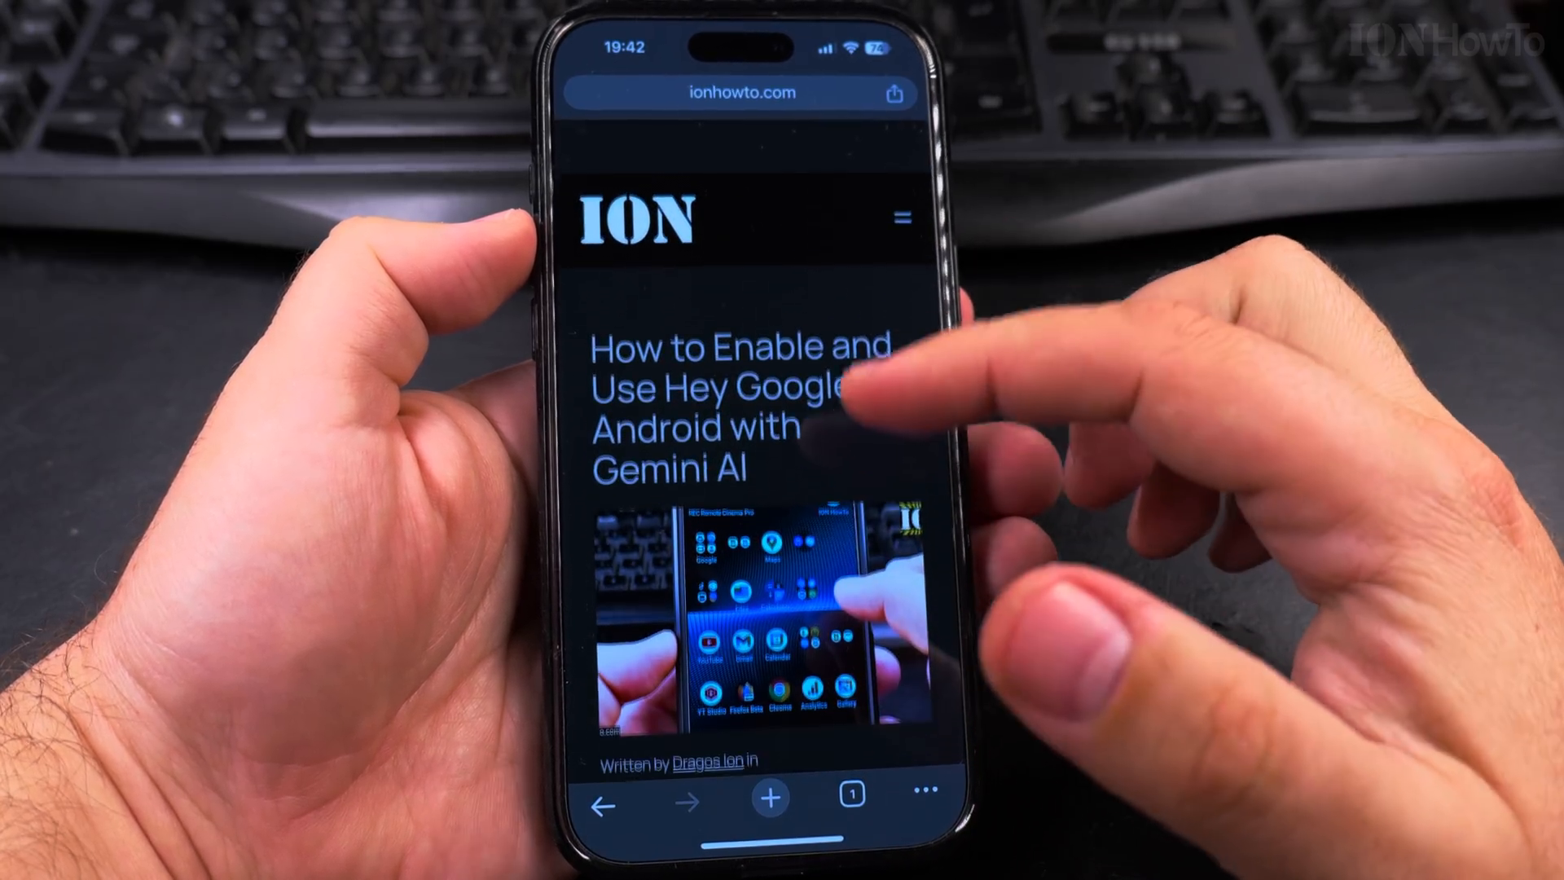
pyautogui.scroll(-3)
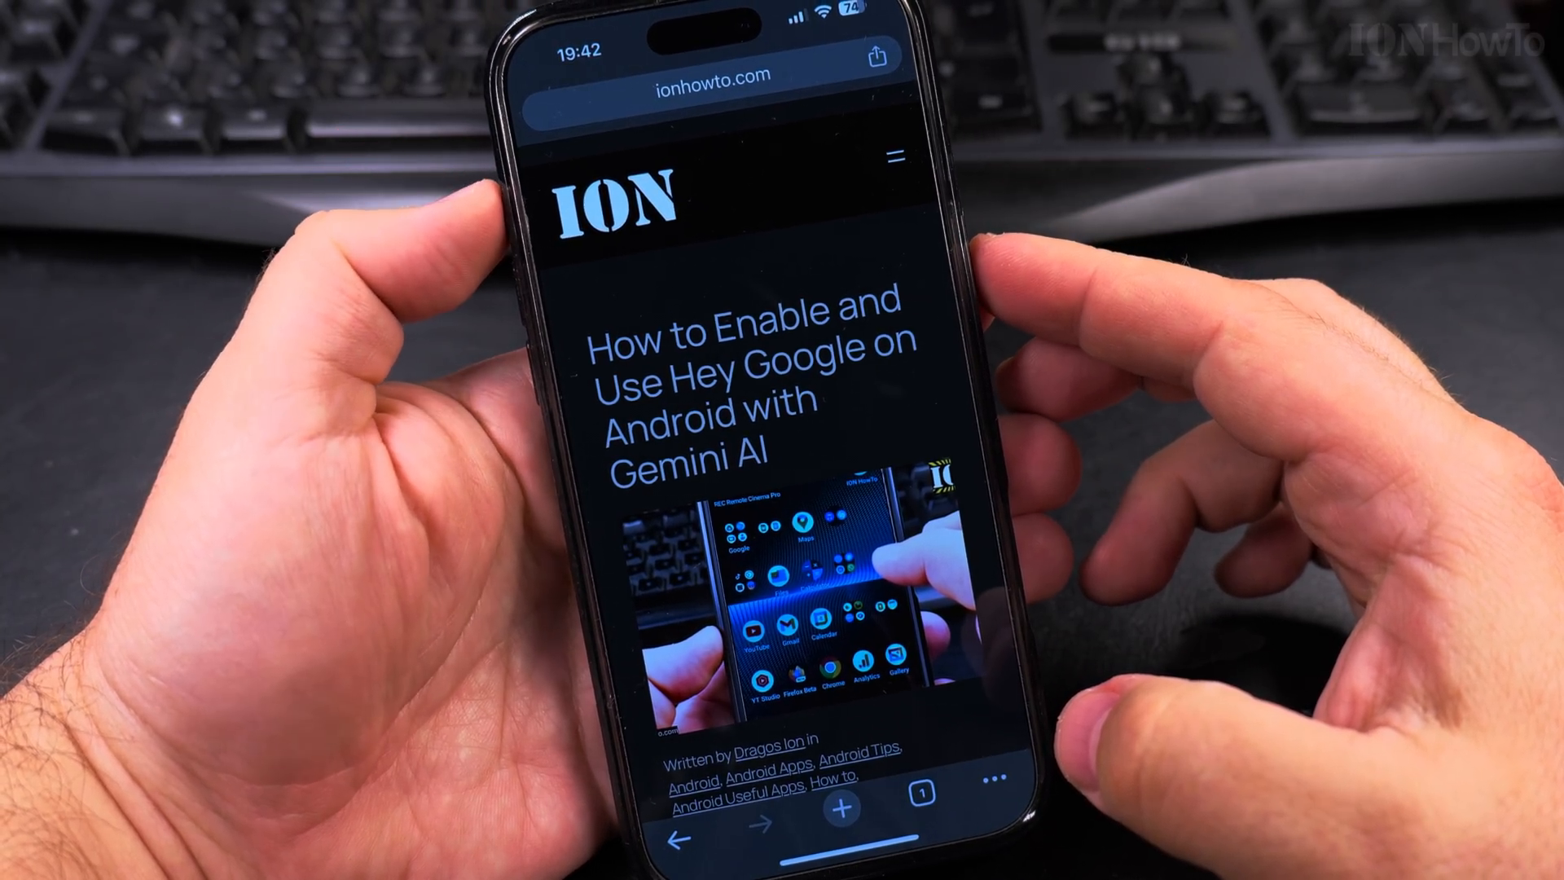
pyautogui.scroll(-3)
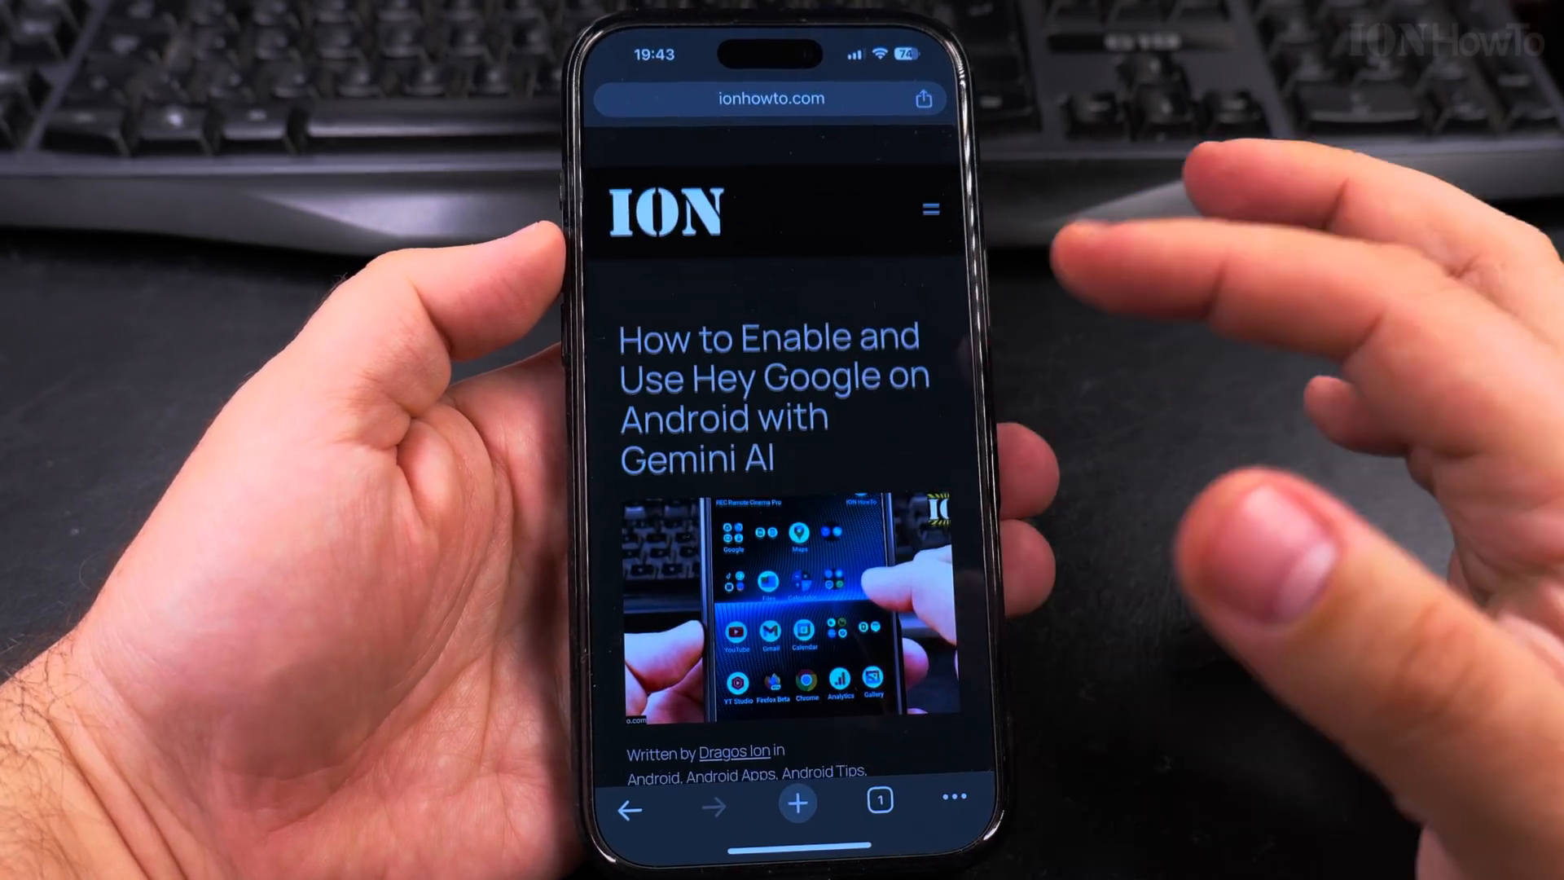
pyautogui.scroll(-3)
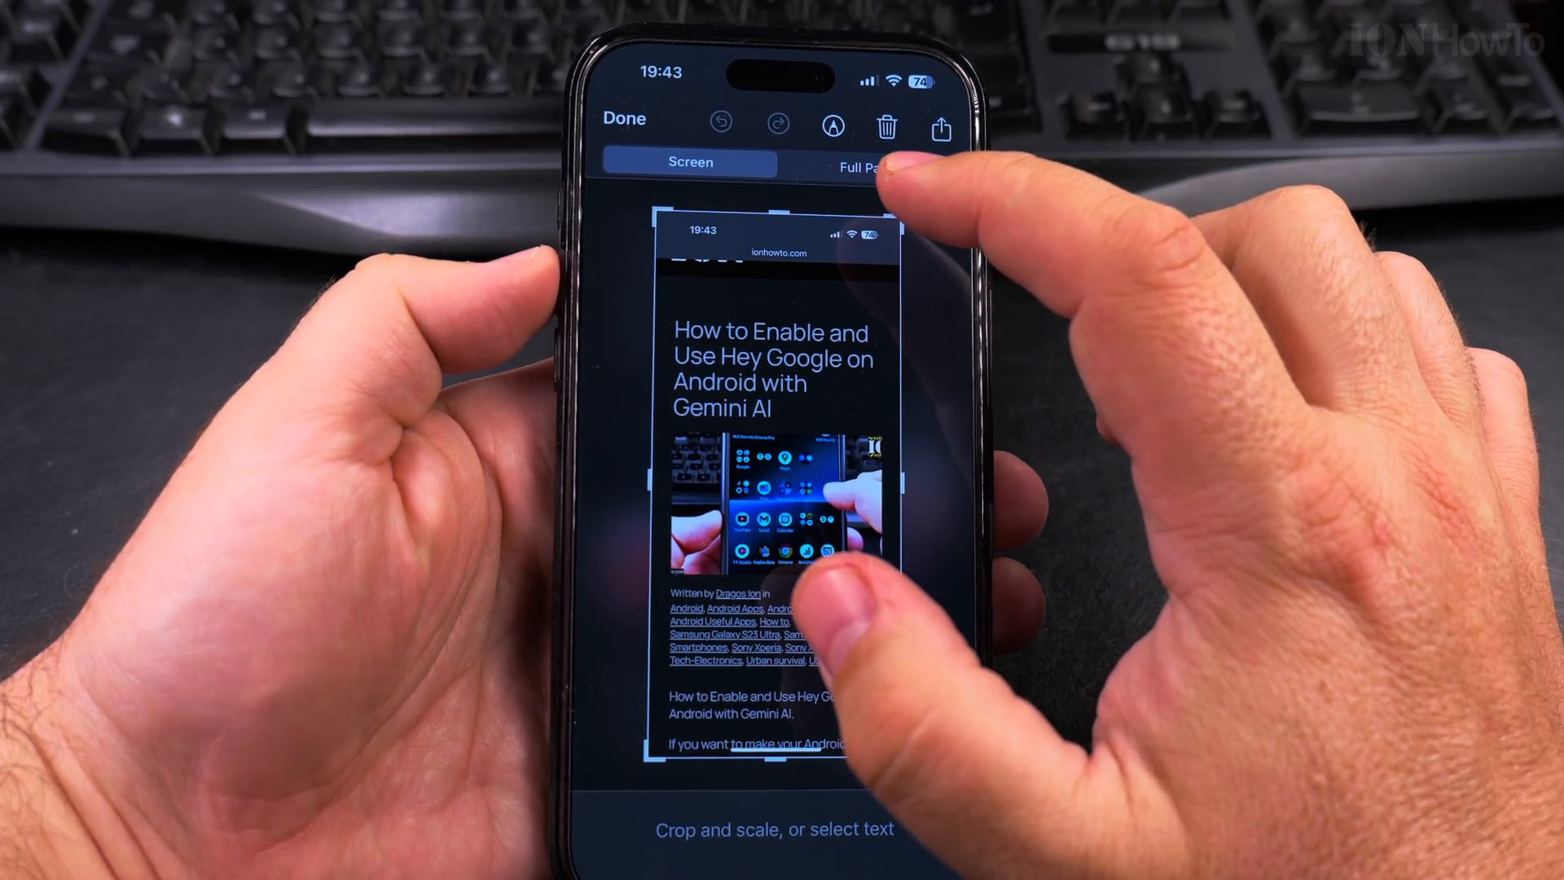
pyautogui.click(845, 167)
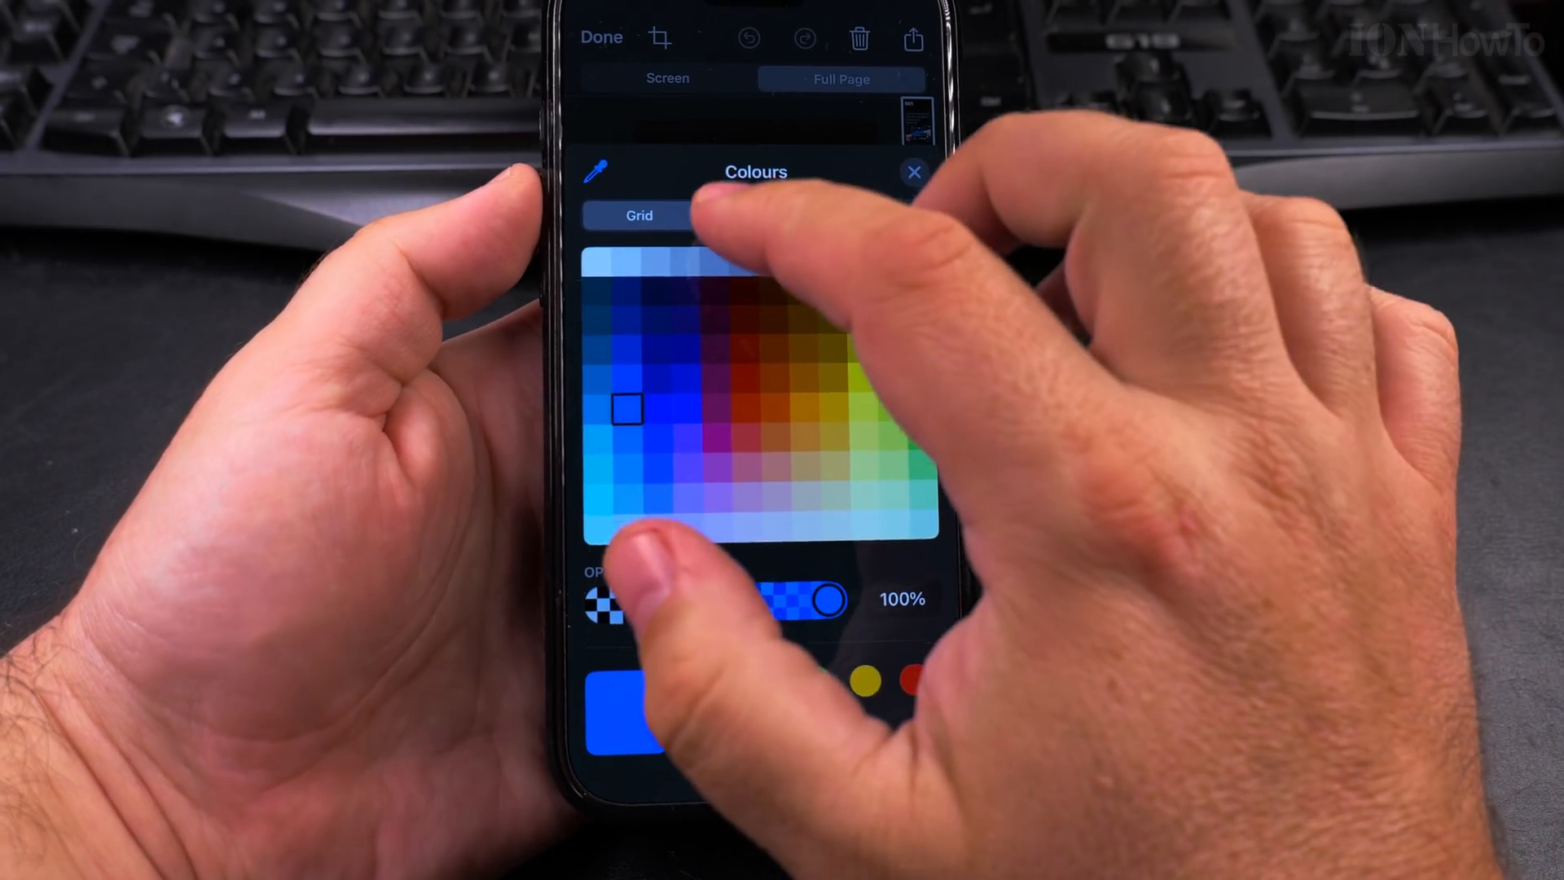
pyautogui.click(915, 171)
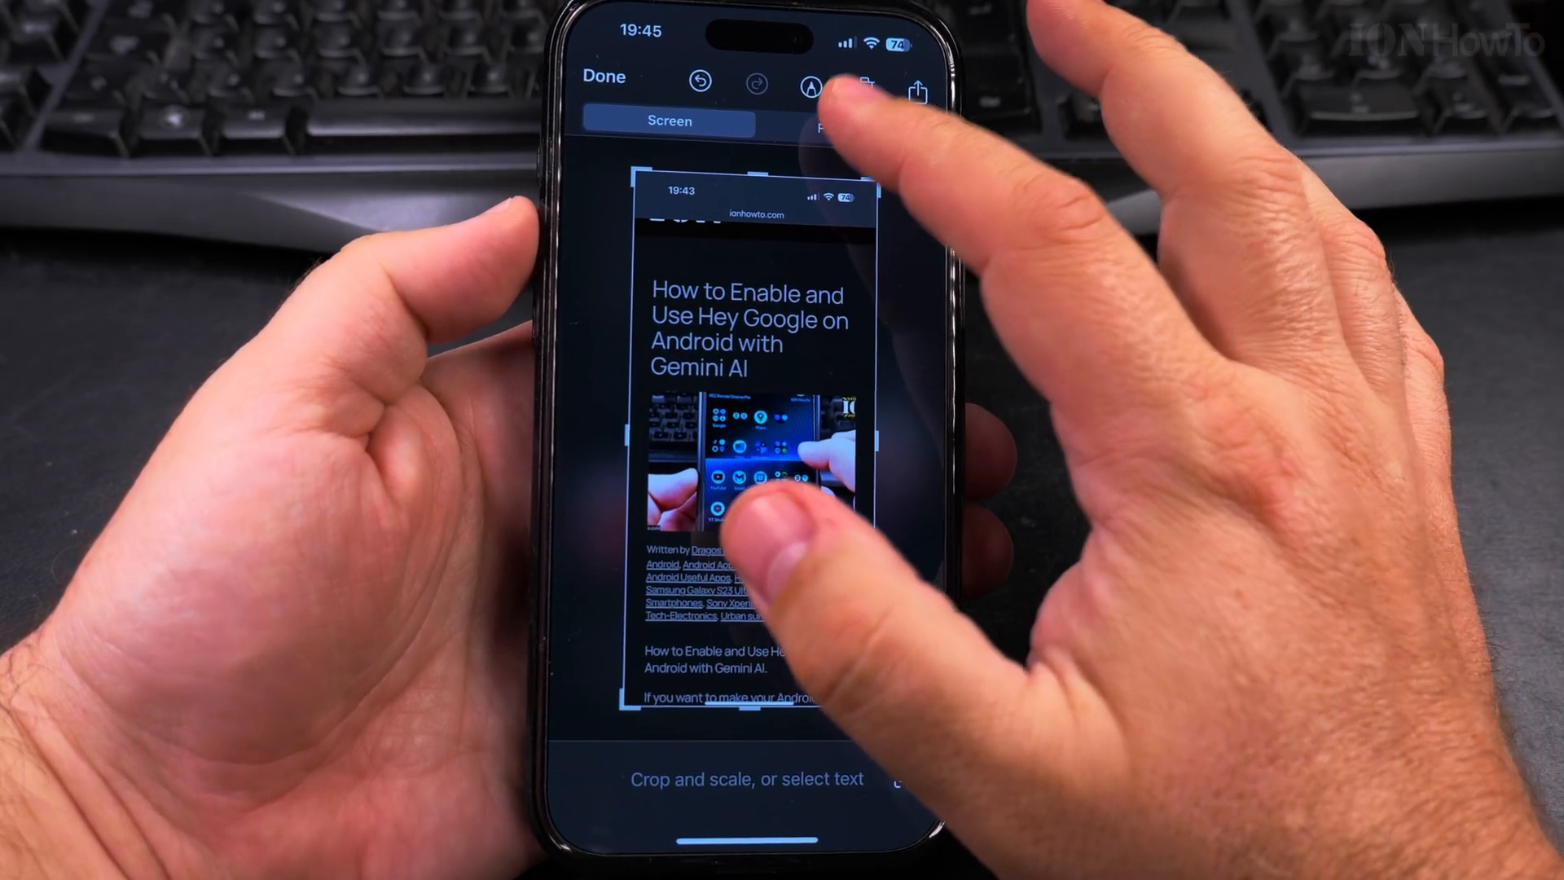
# Crop the full-page capture and accept the notice that cropped content stays in the PDF
pyautogui.click(827, 127)
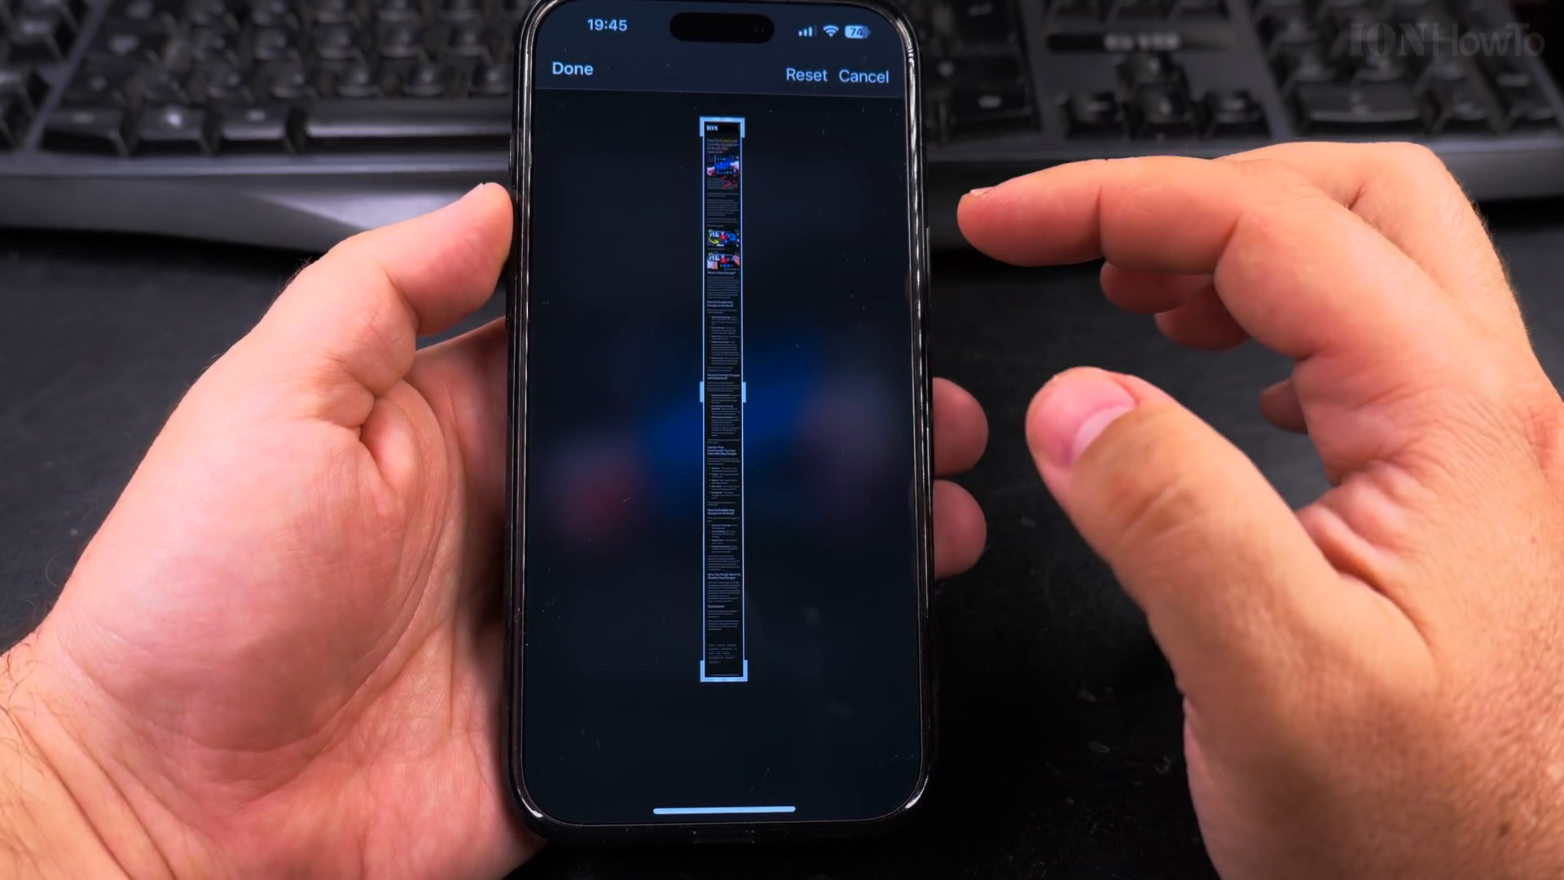
pyautogui.click(565, 69)
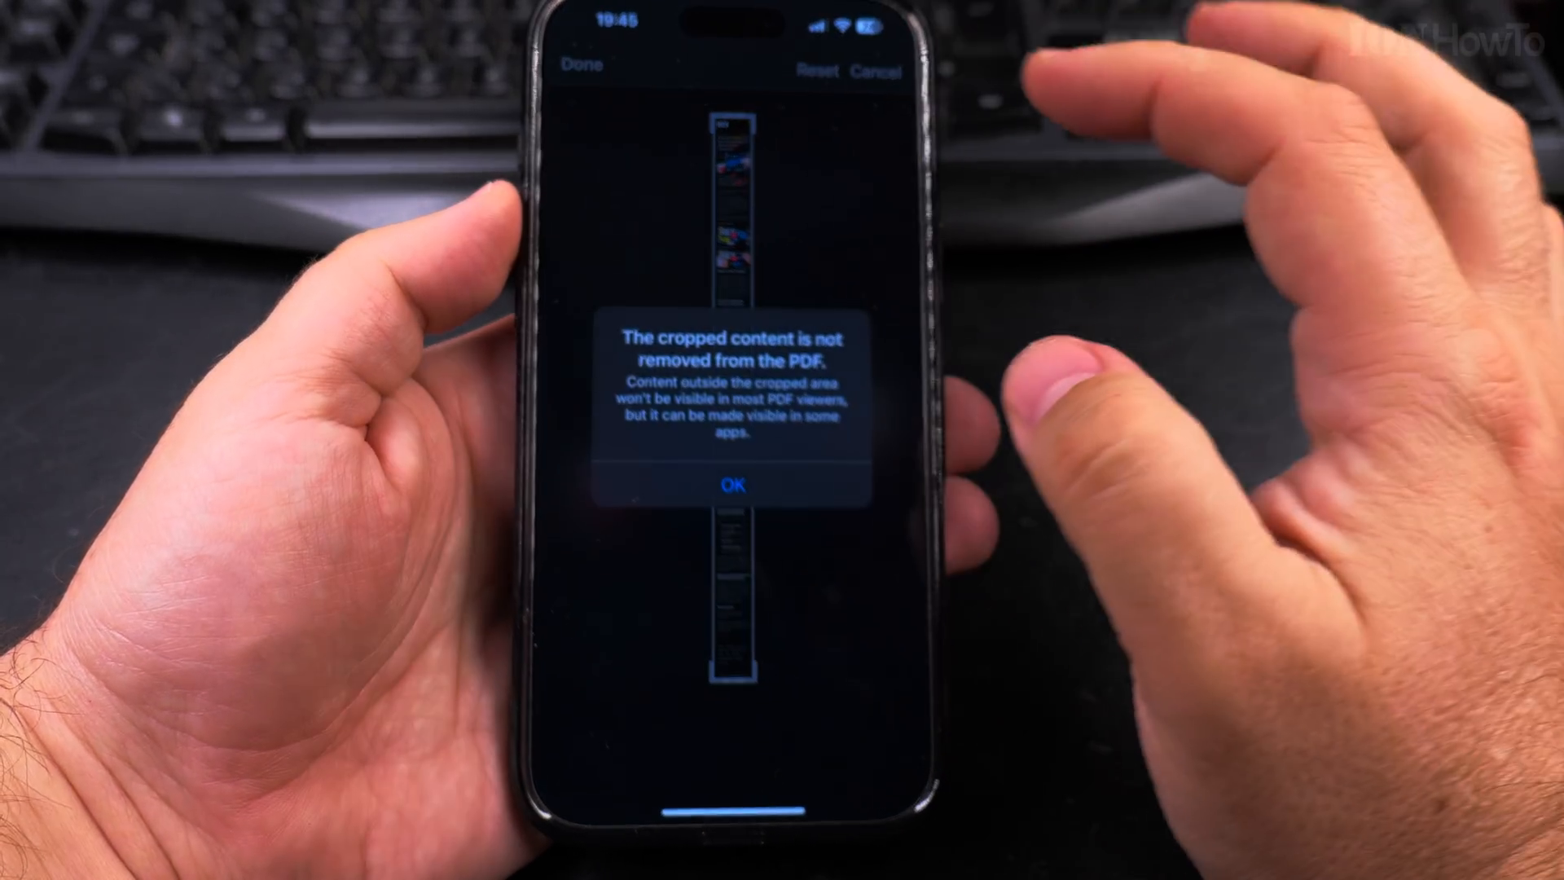
pyautogui.click(732, 484)
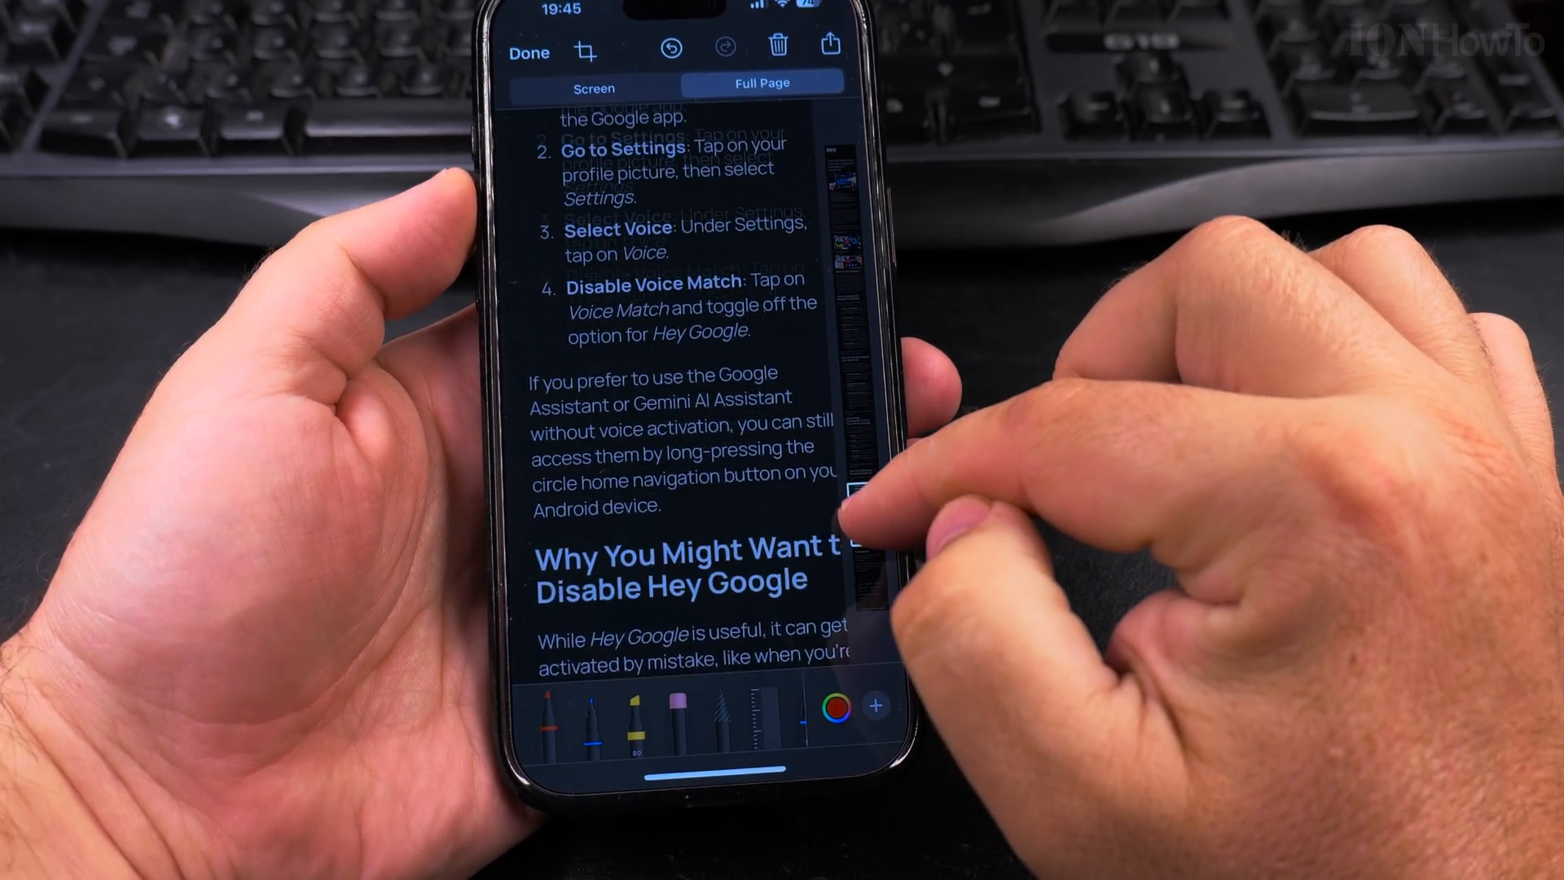
# Finish the markup and choose Save PDF to Files for the full-page capture
pyautogui.scroll(-3)
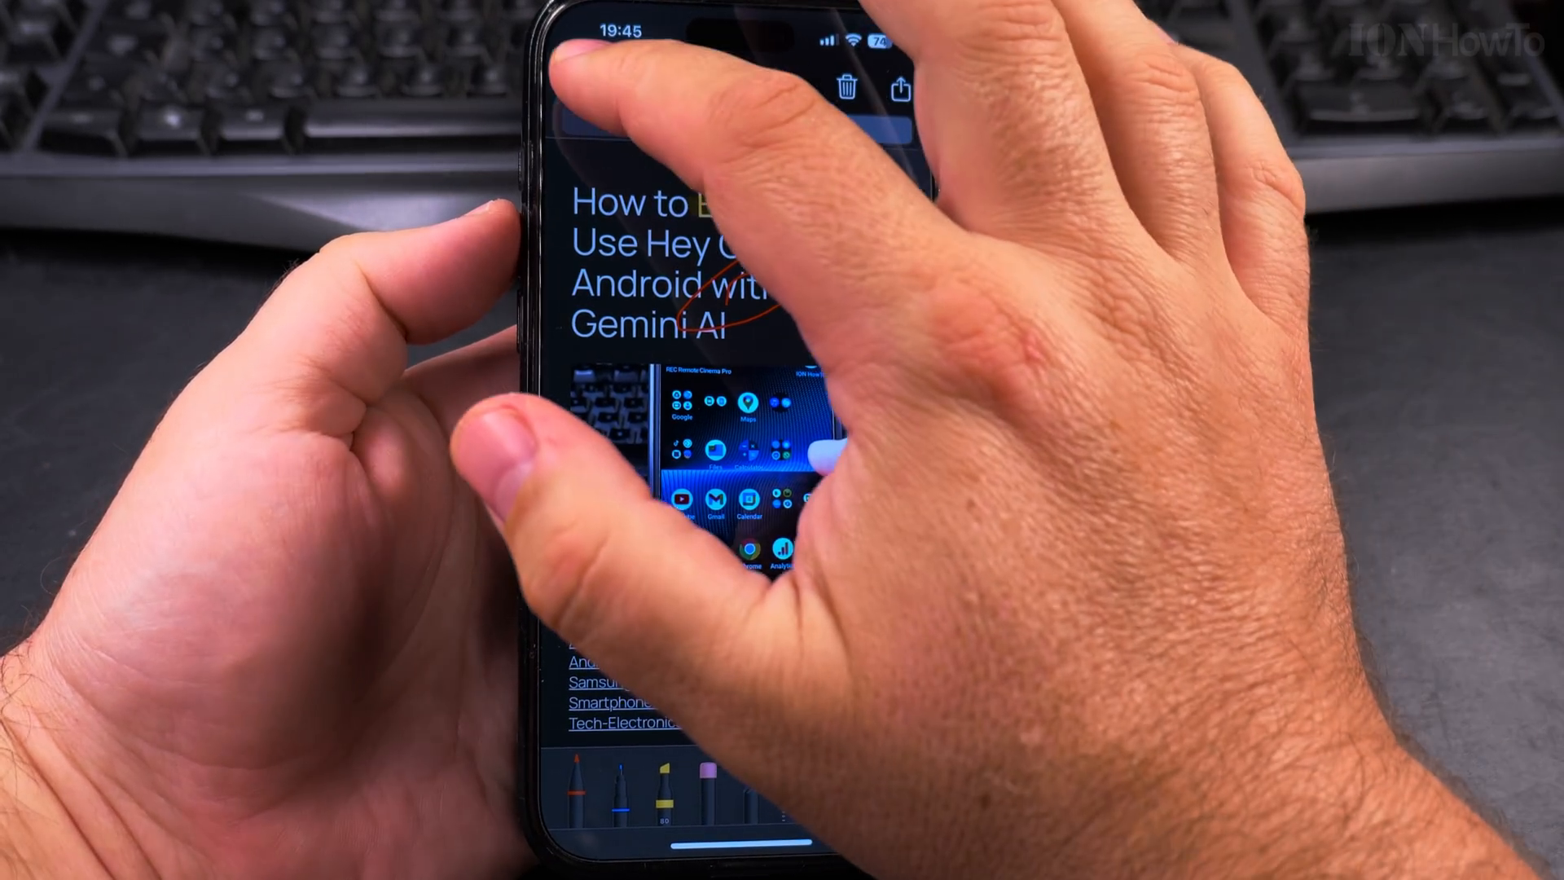
pyautogui.click(898, 90)
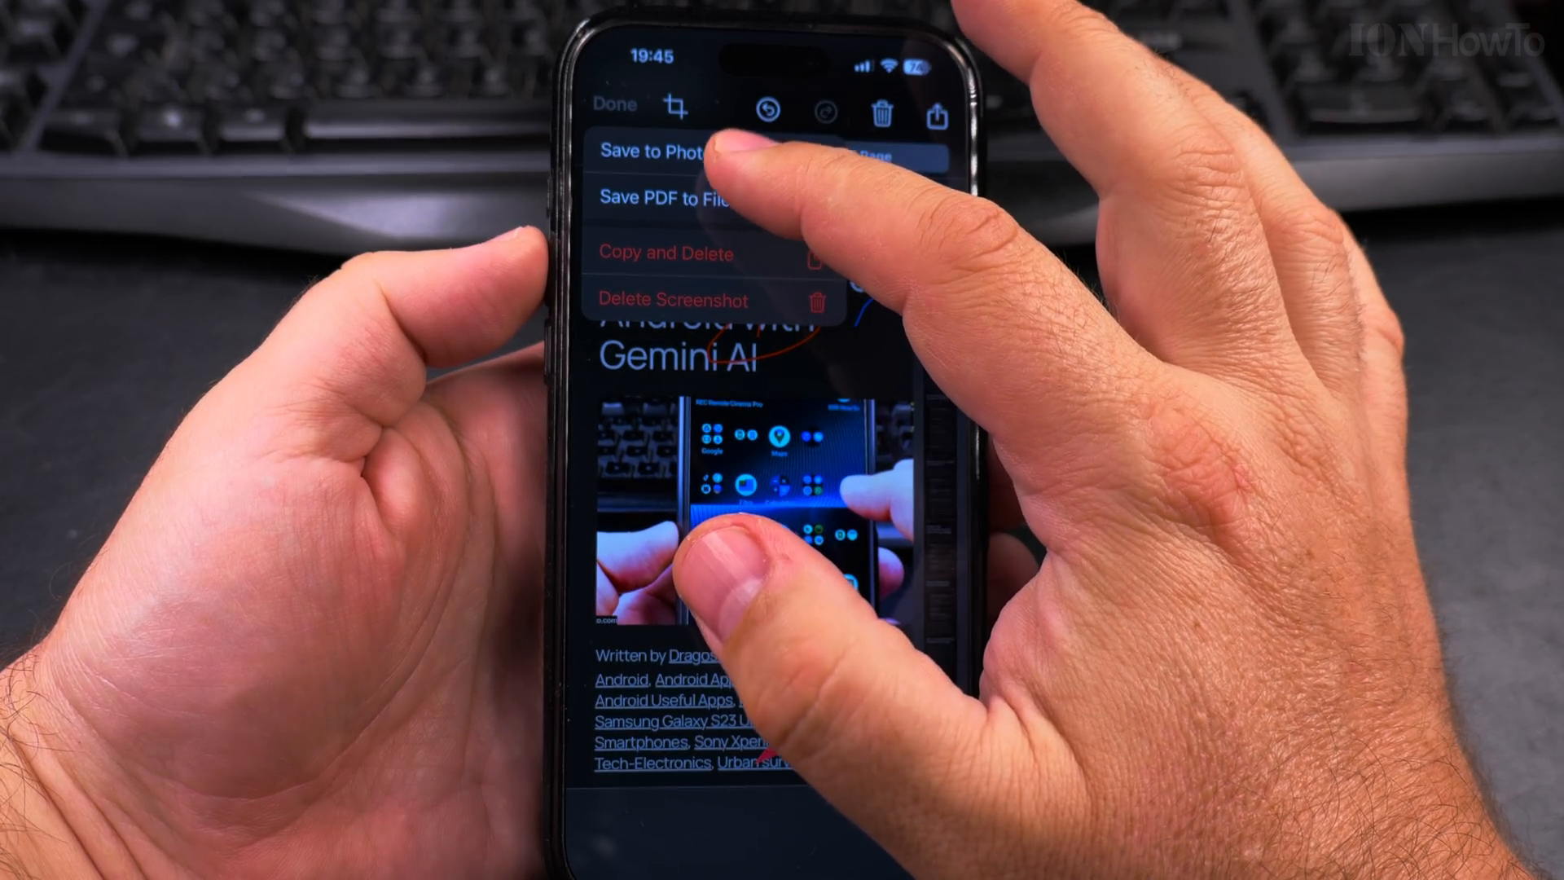
pyautogui.click(666, 197)
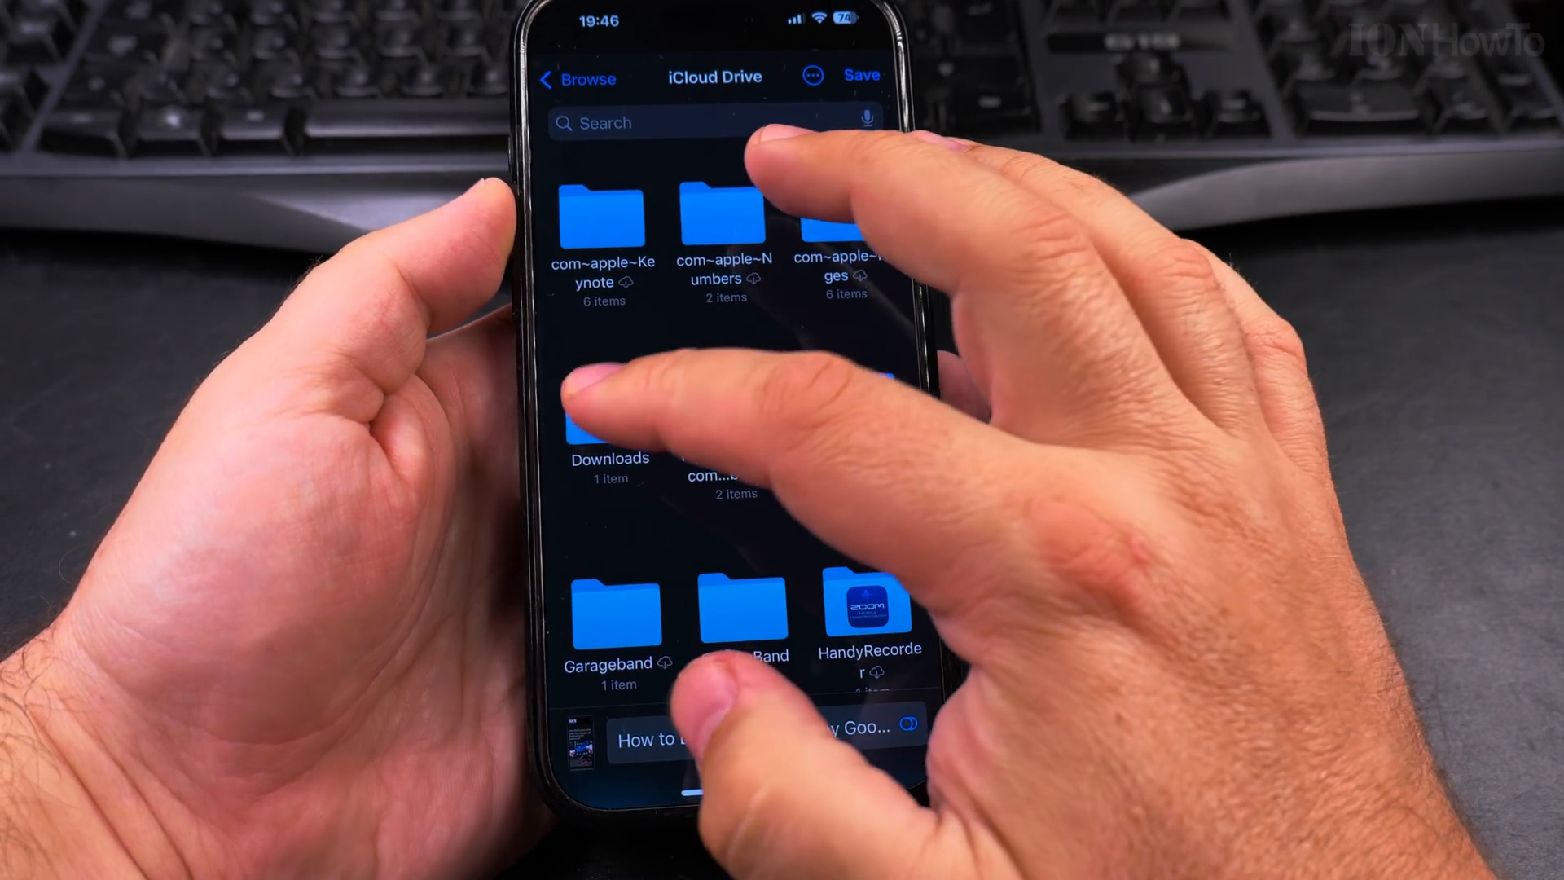
# Save the PDF into Downloads, then find and preview it there in Files
pyautogui.click(610, 418)
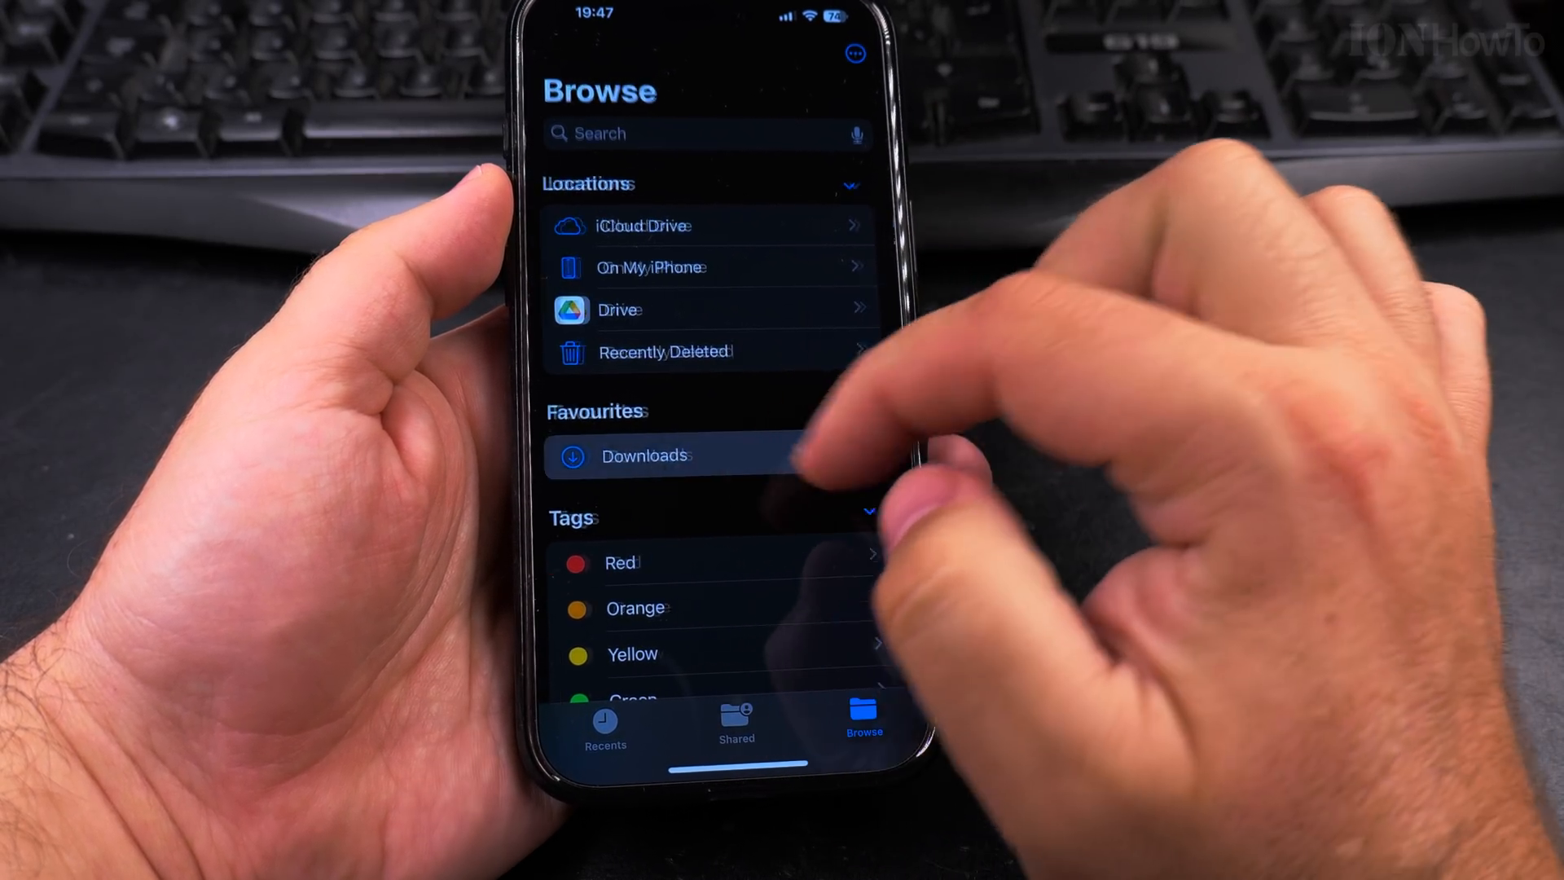
pyautogui.click(645, 456)
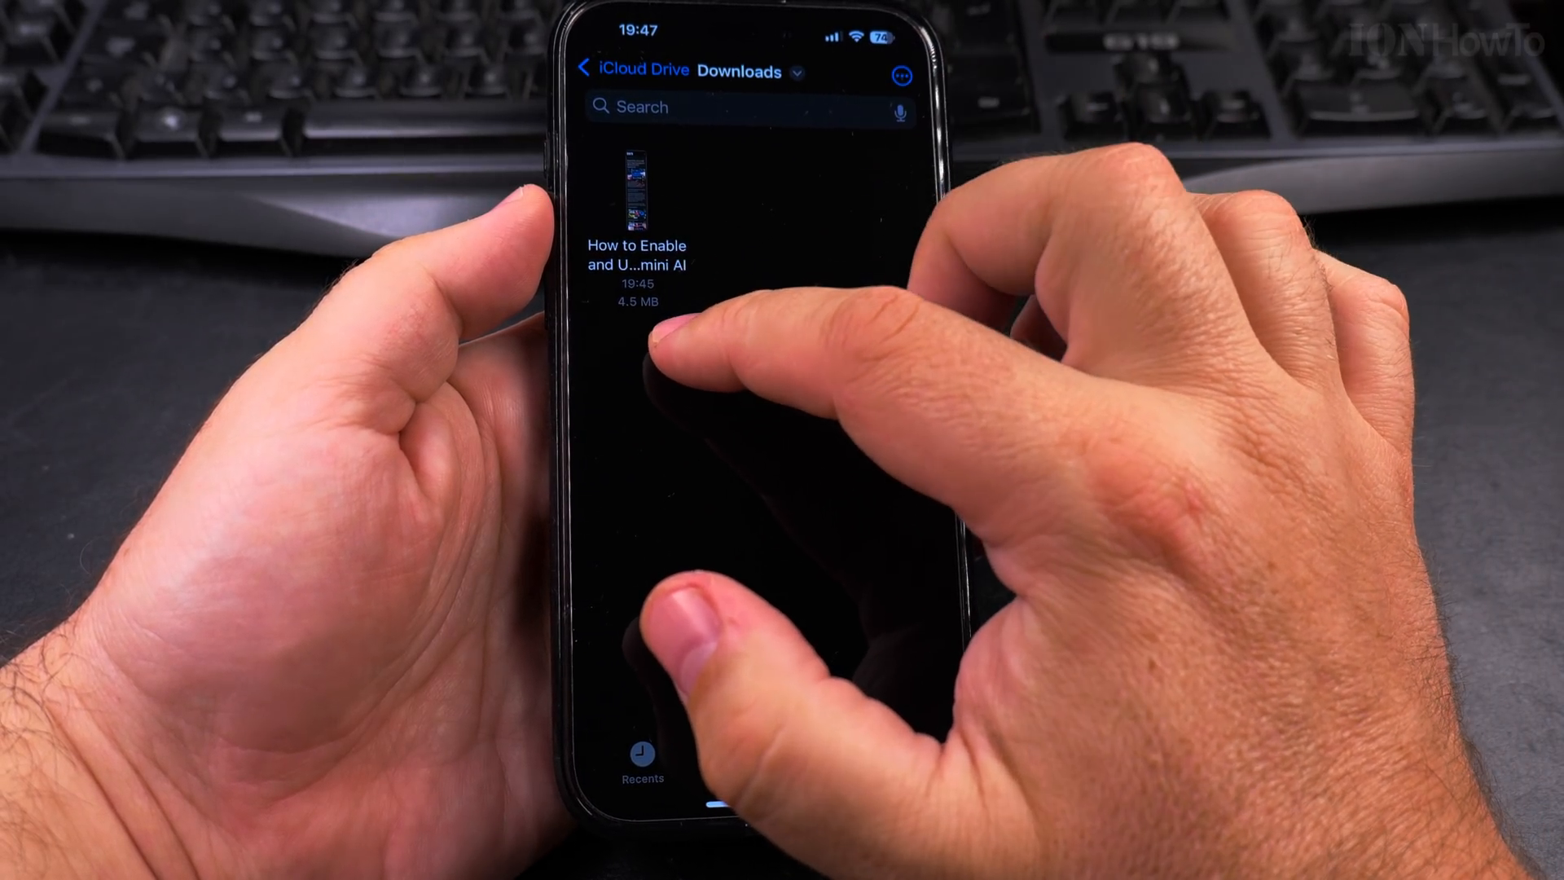
pyautogui.click(634, 194)
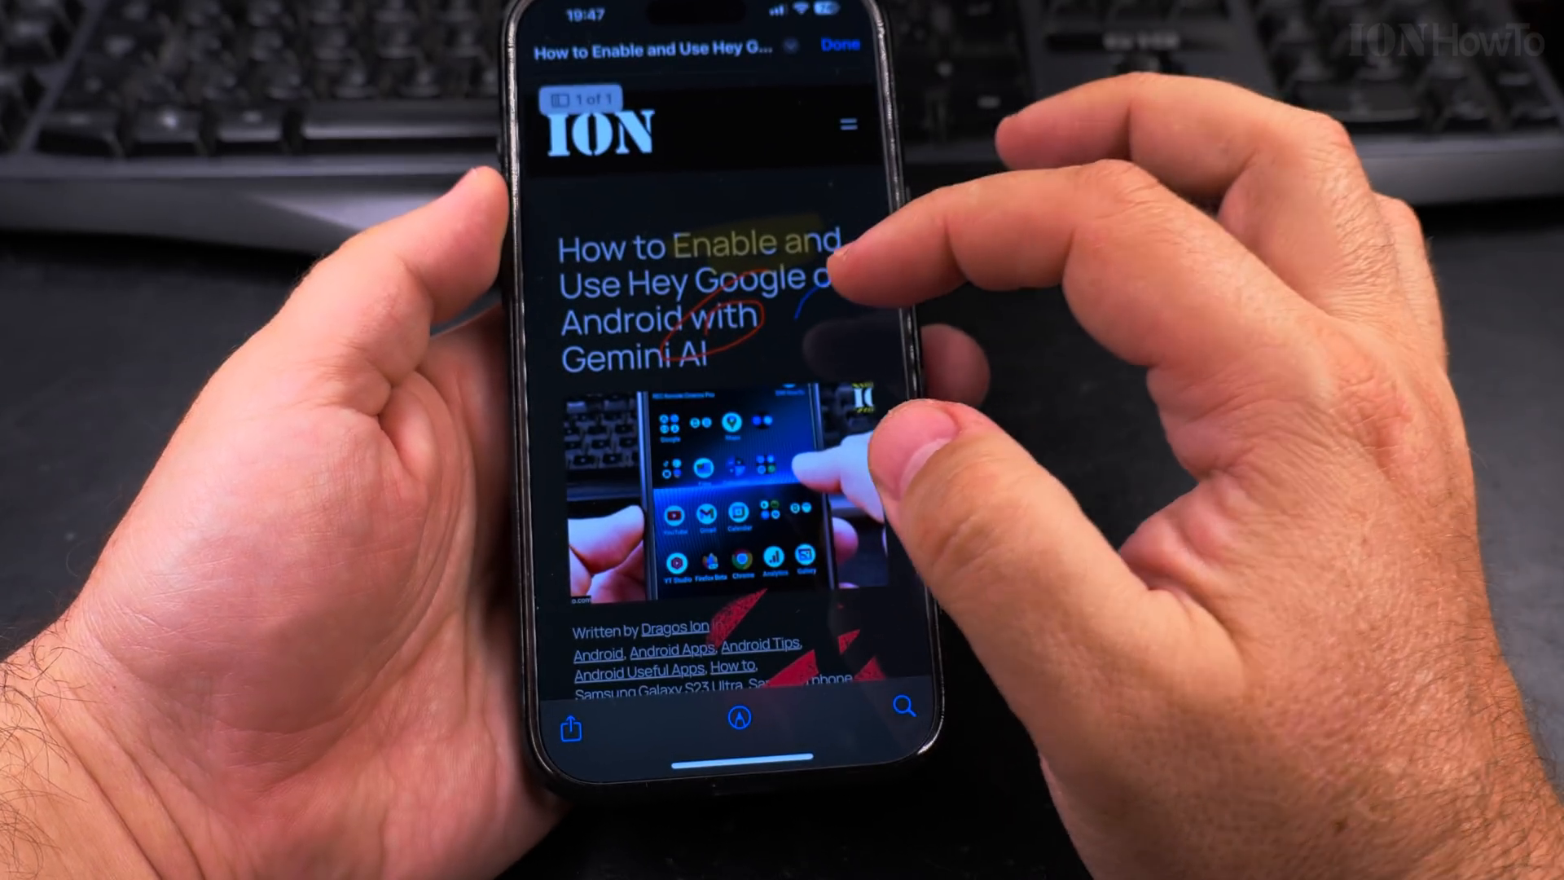
# Scroll through the saved PDF, then delete it from Downloads
pyautogui.scroll(-3)
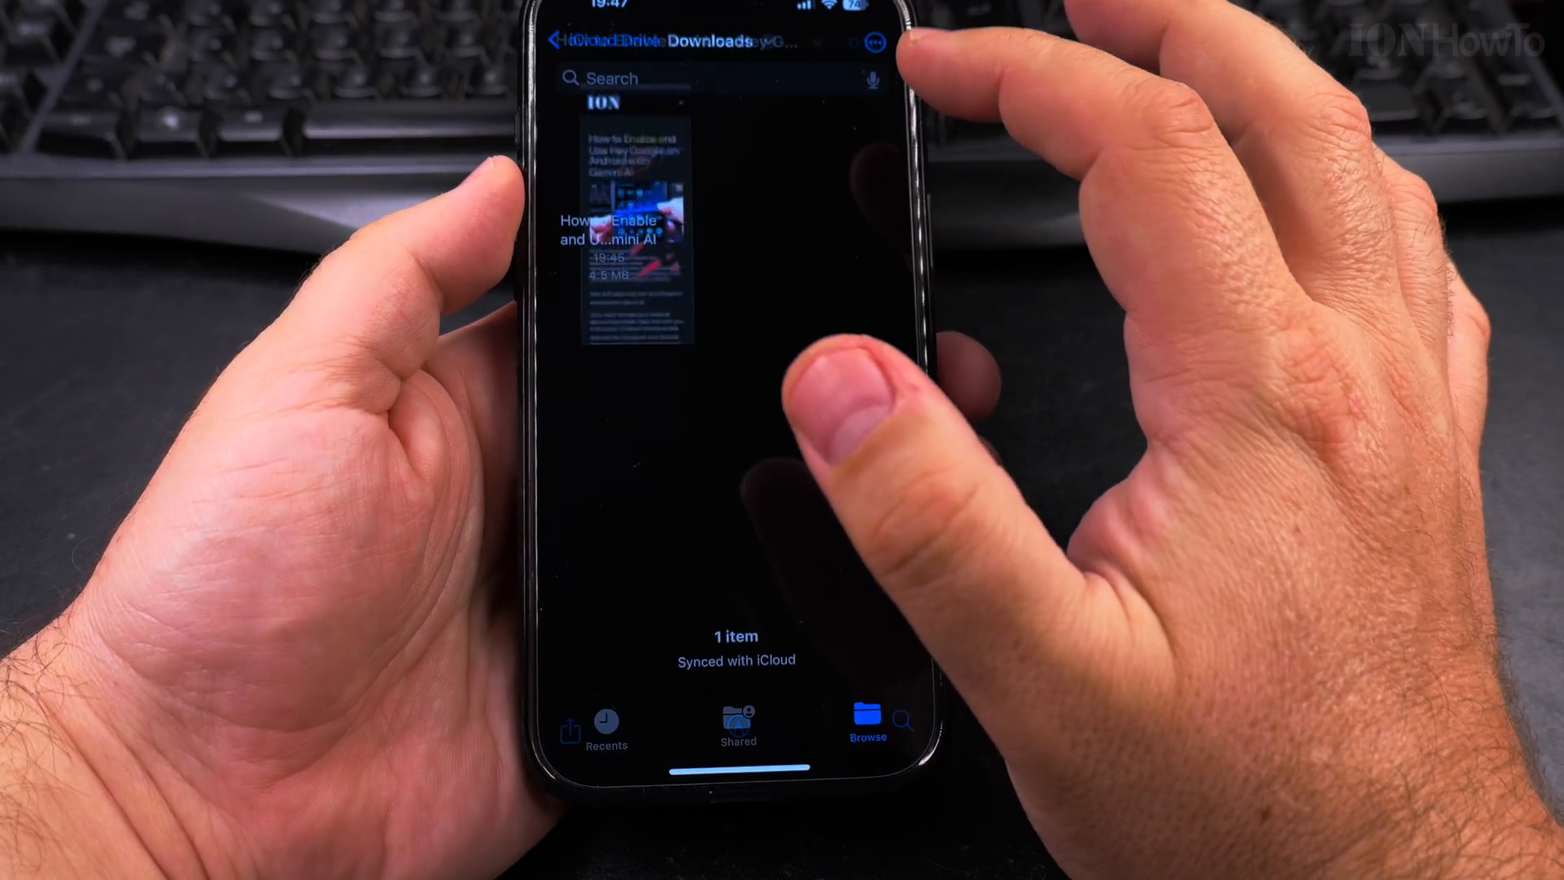
pyautogui.click(644, 220)
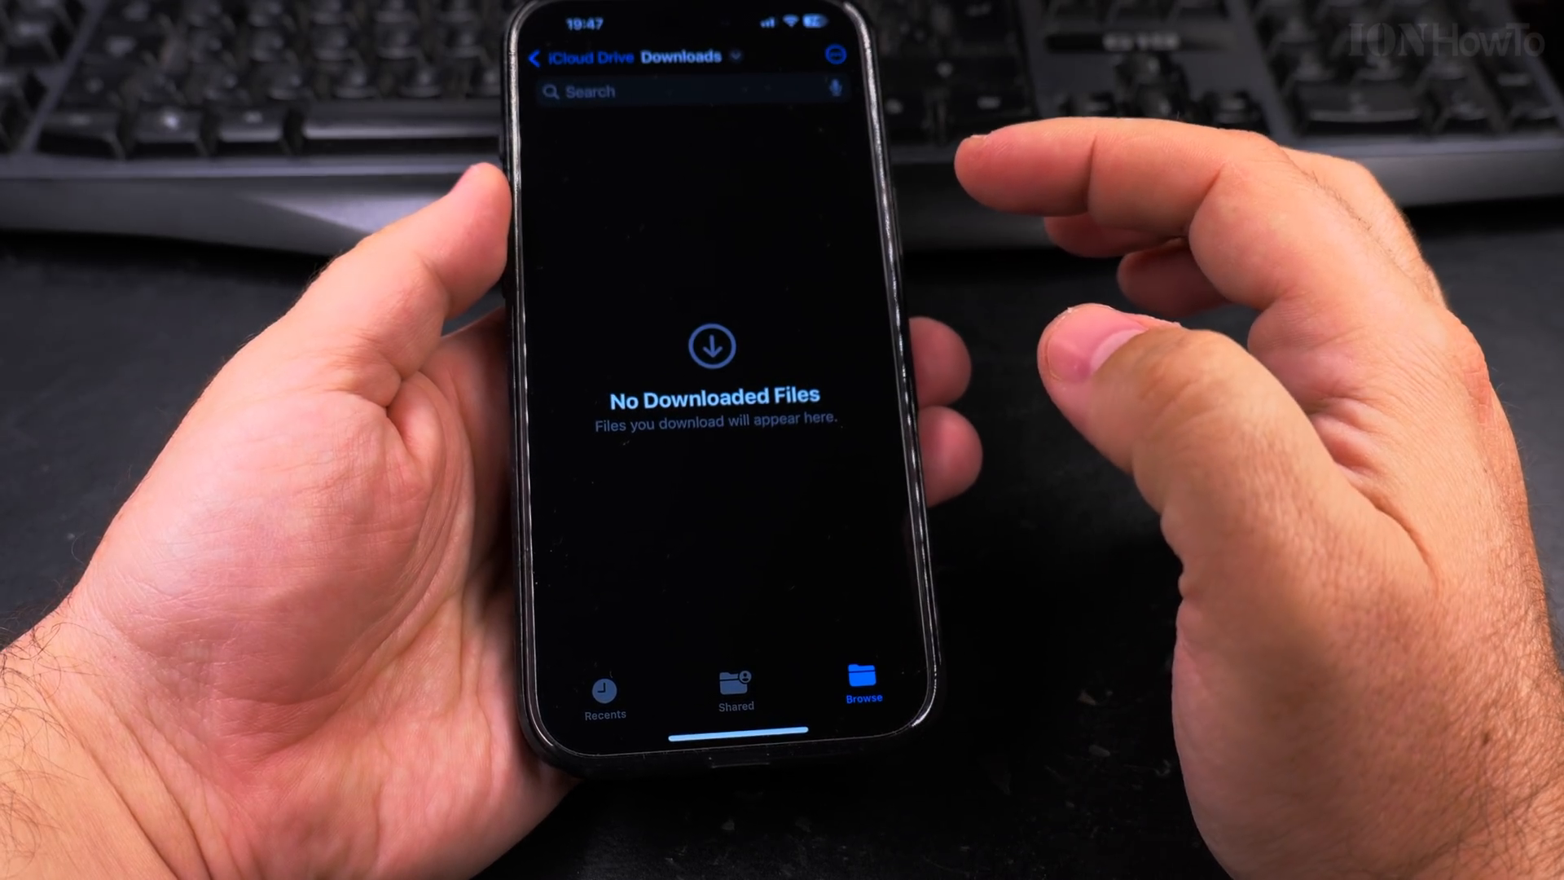
pyautogui.click(559, 57)
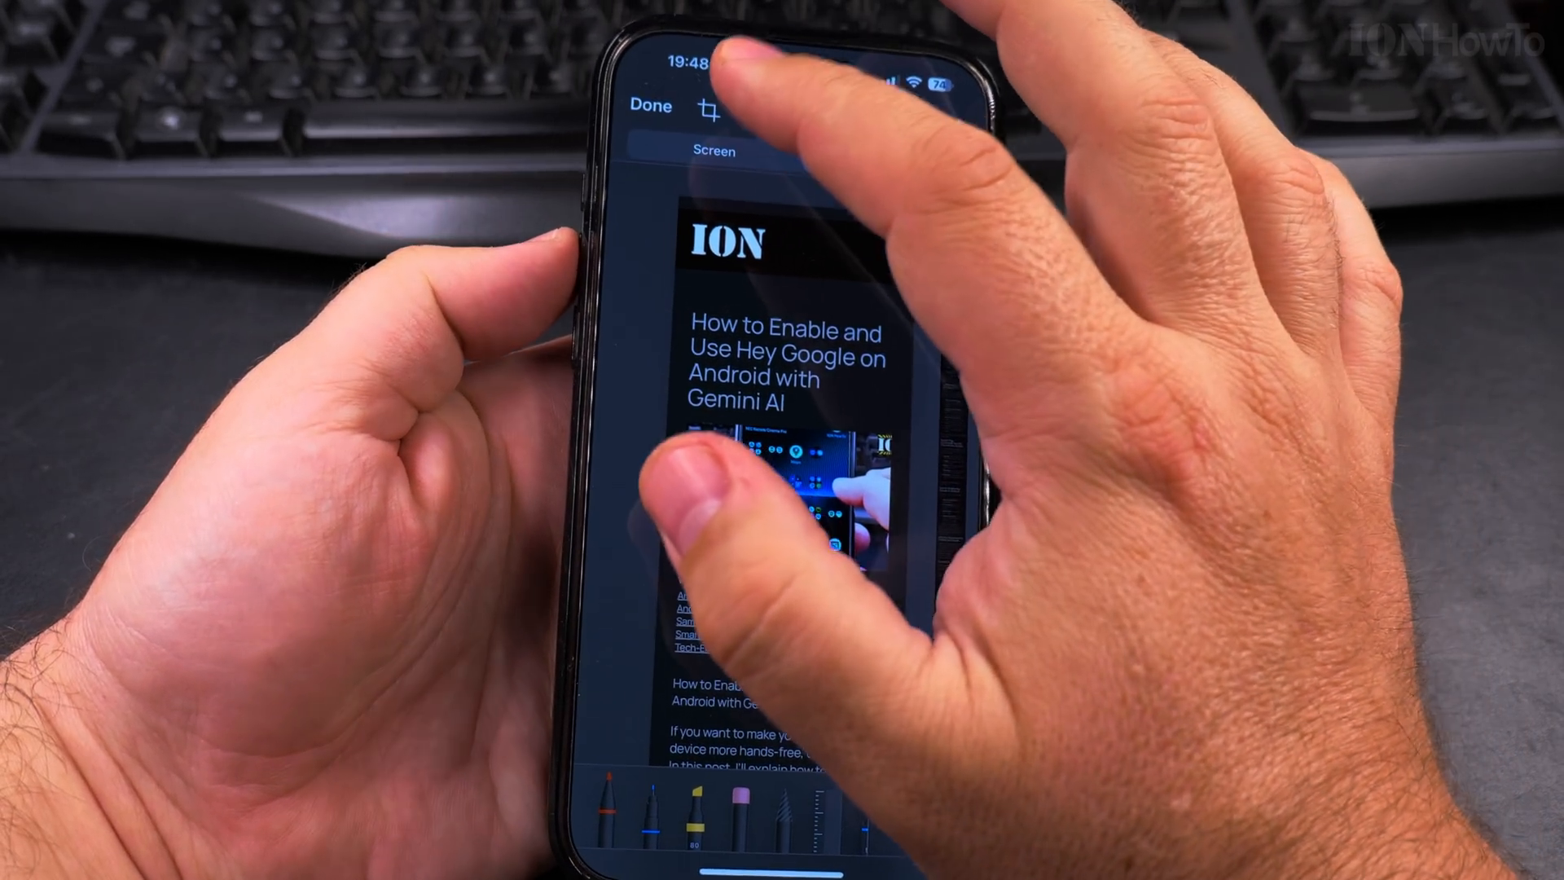
# Save the new full-page capture to Photos and scroll through it as one long image
pyautogui.click(883, 79)
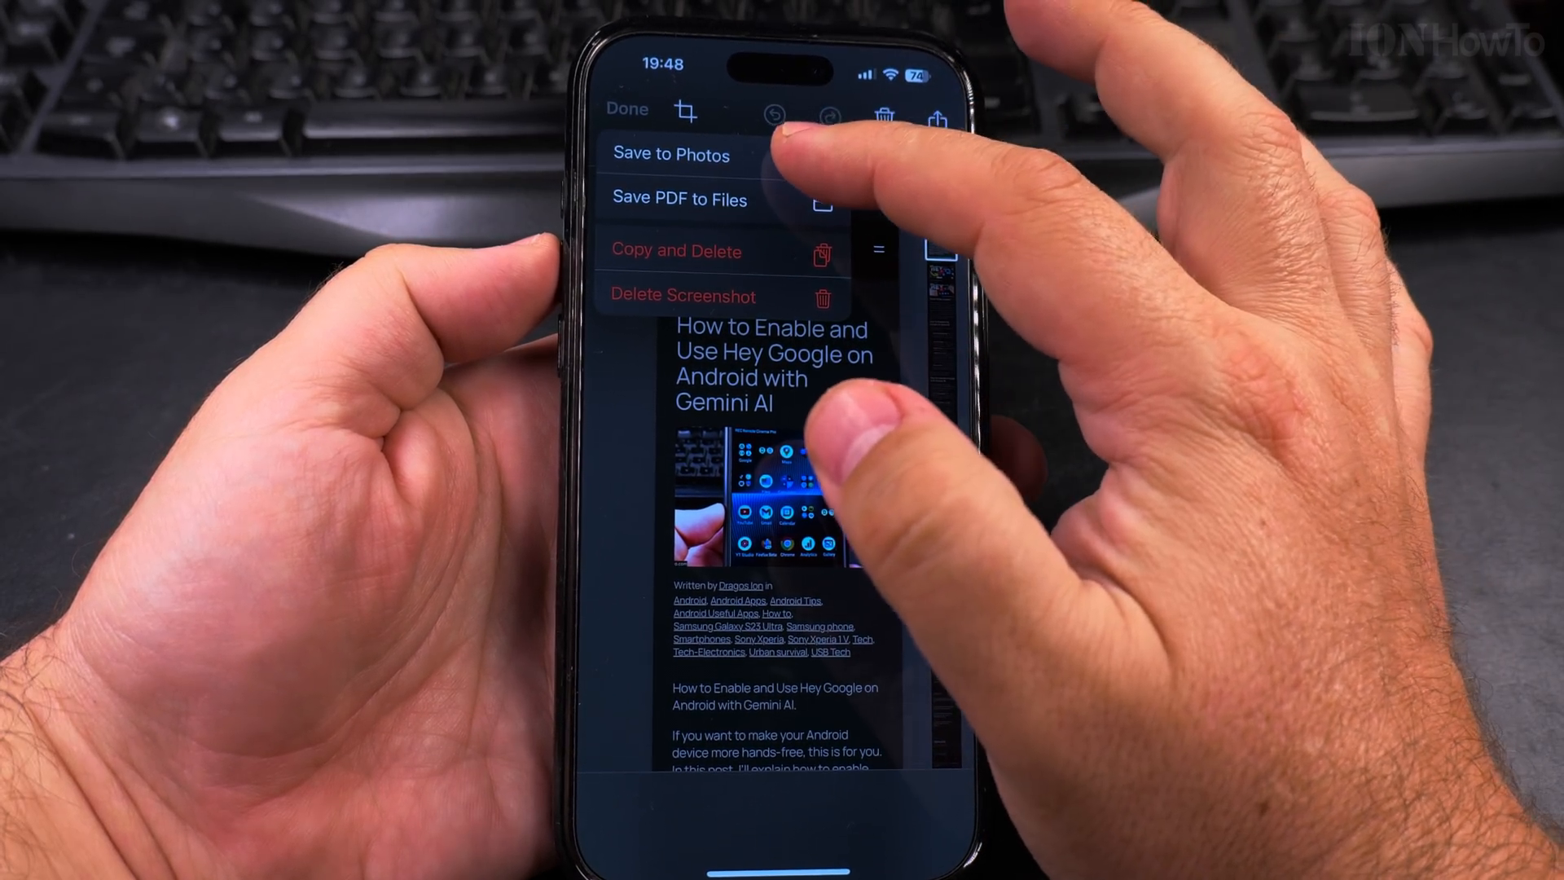
pyautogui.click(626, 109)
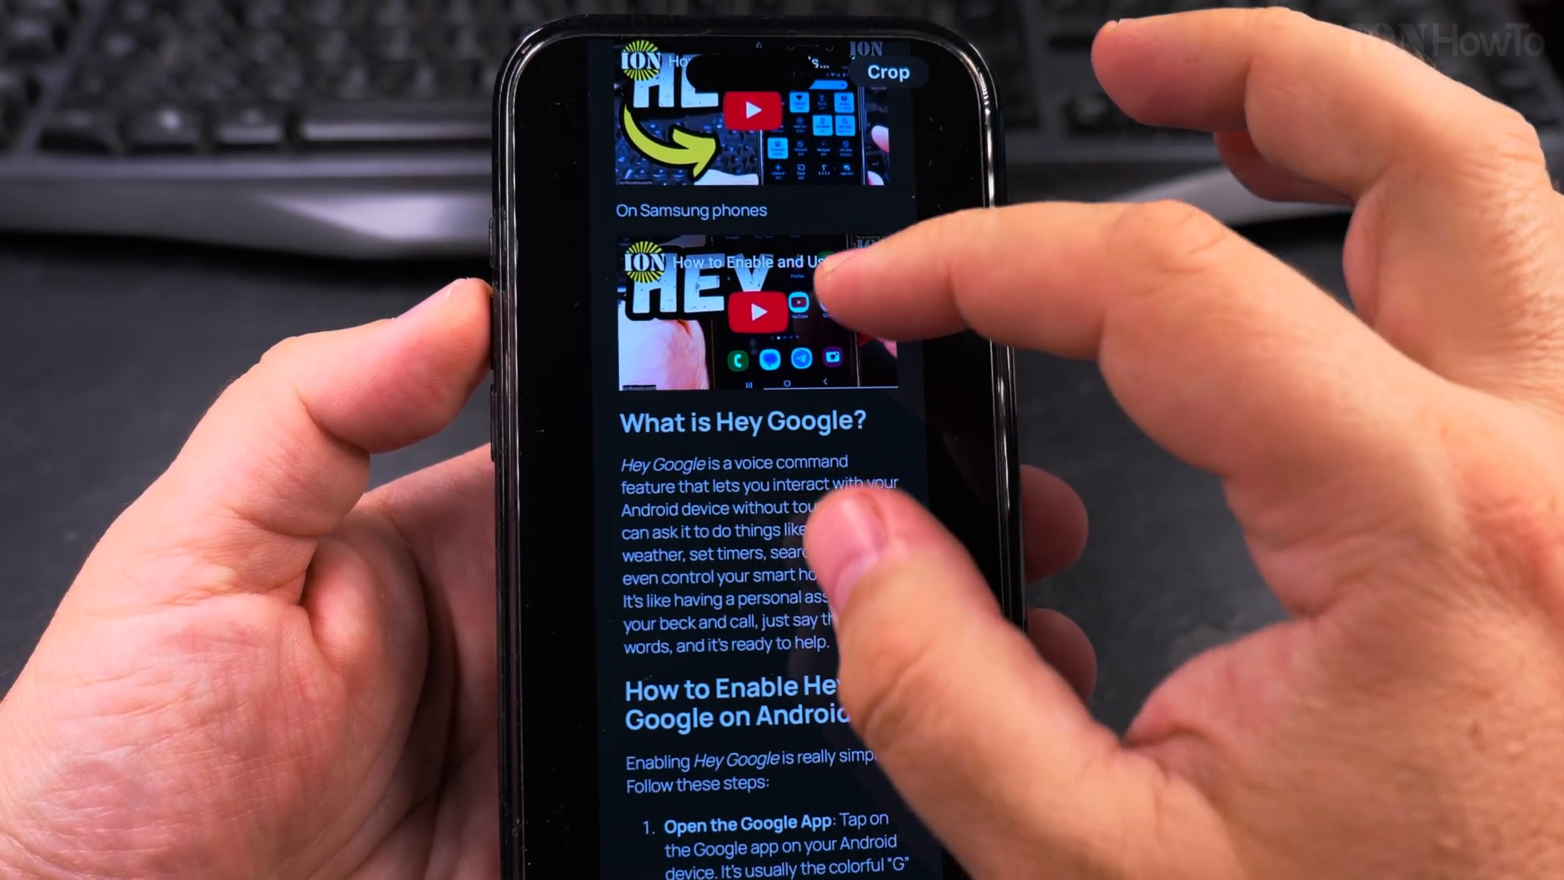
pyautogui.scroll(-3)
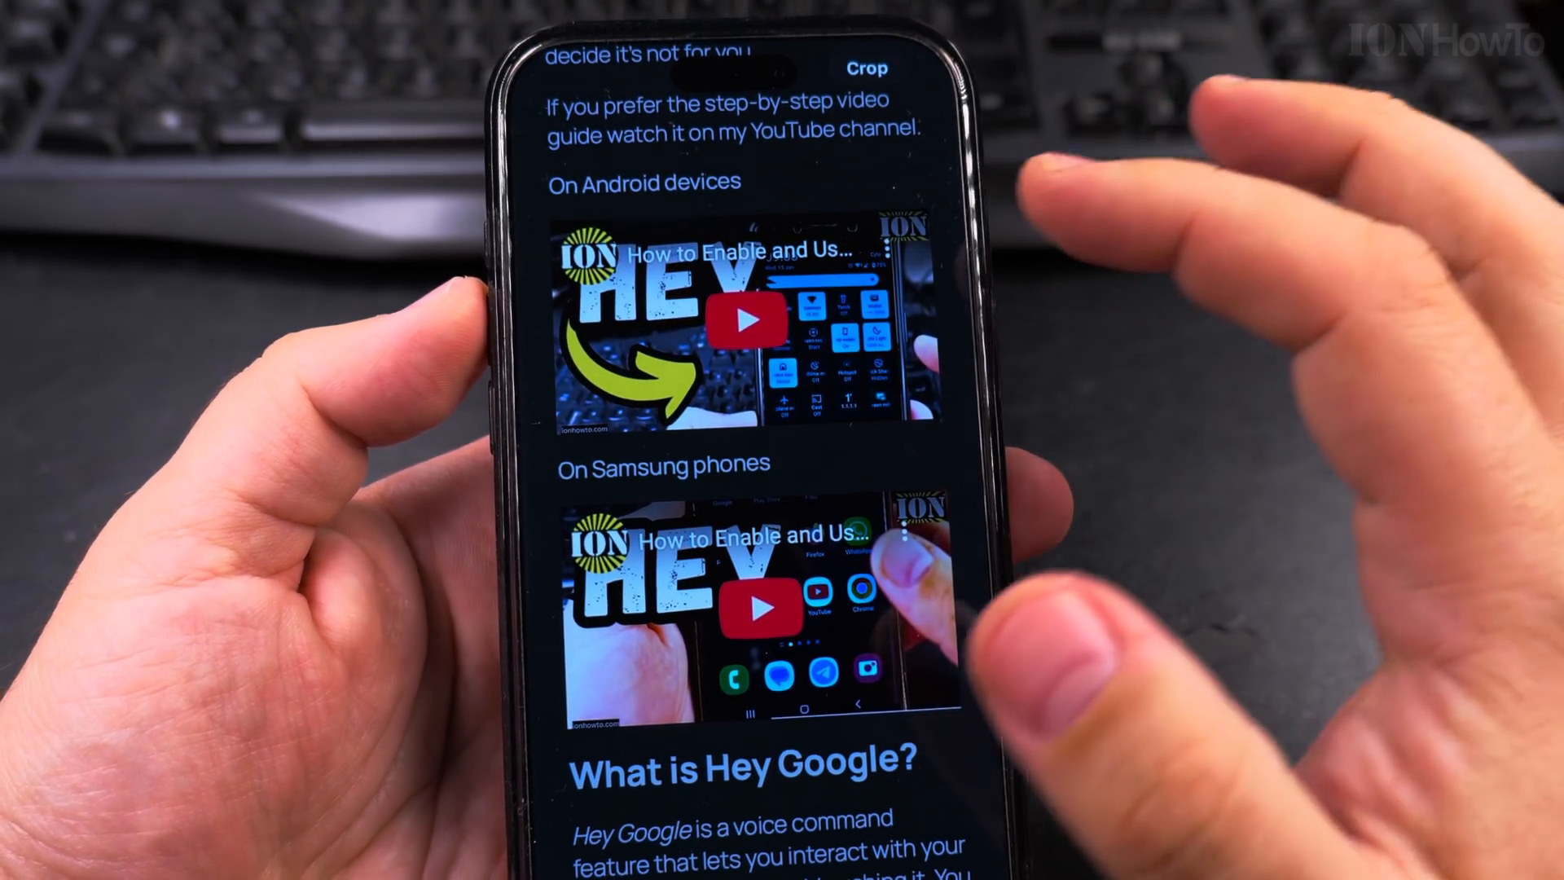
pyautogui.scroll(-3)
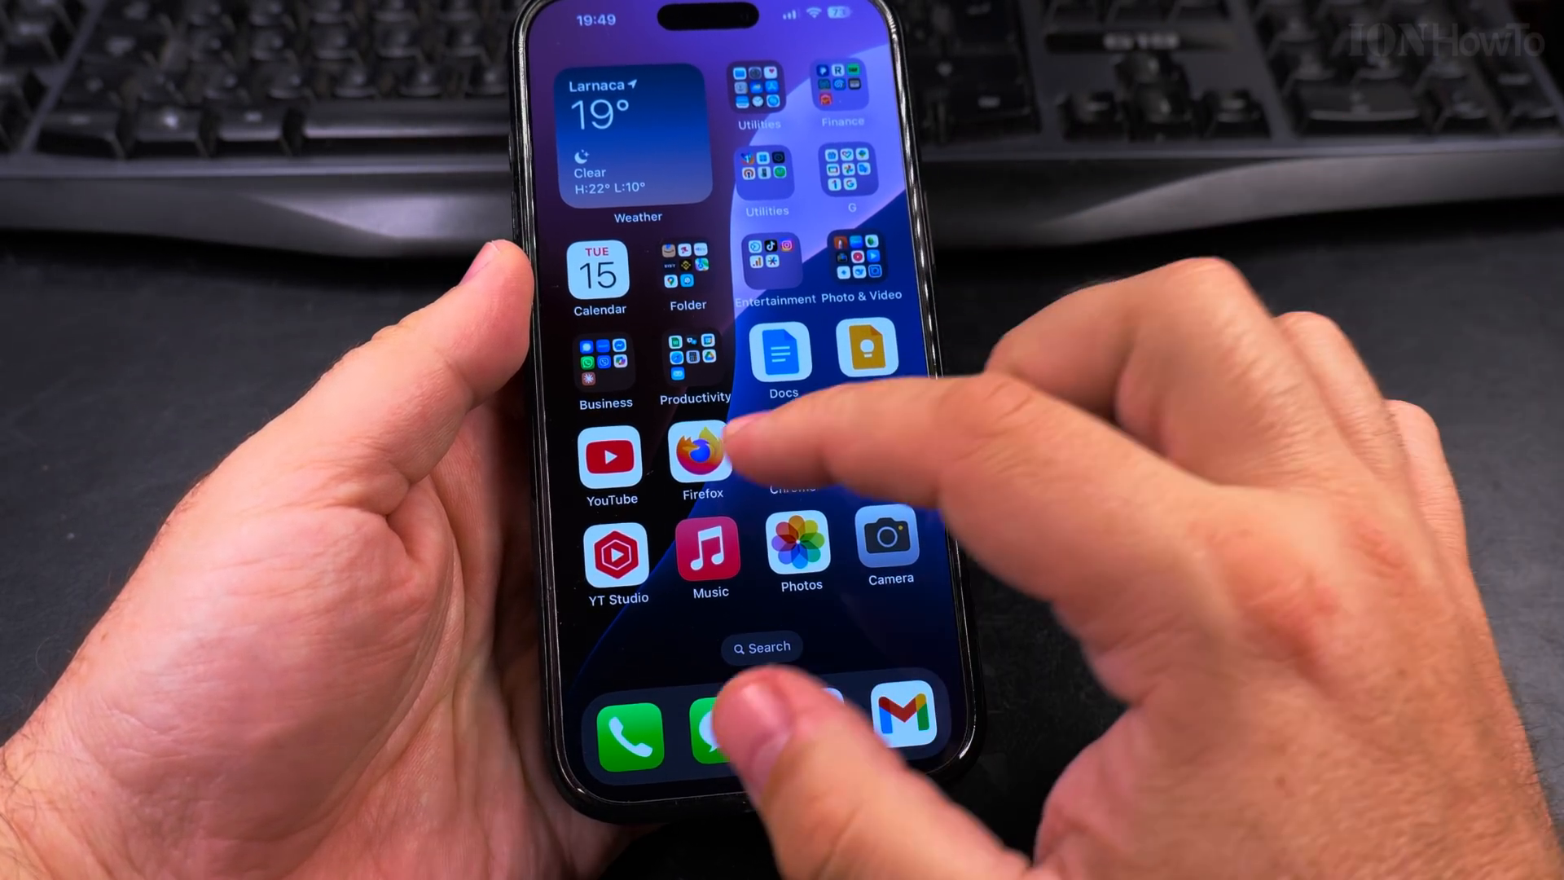
# Screenshot the article in Firefox, switch to Full Page and bring up the Done save options
pyautogui.click(700, 454)
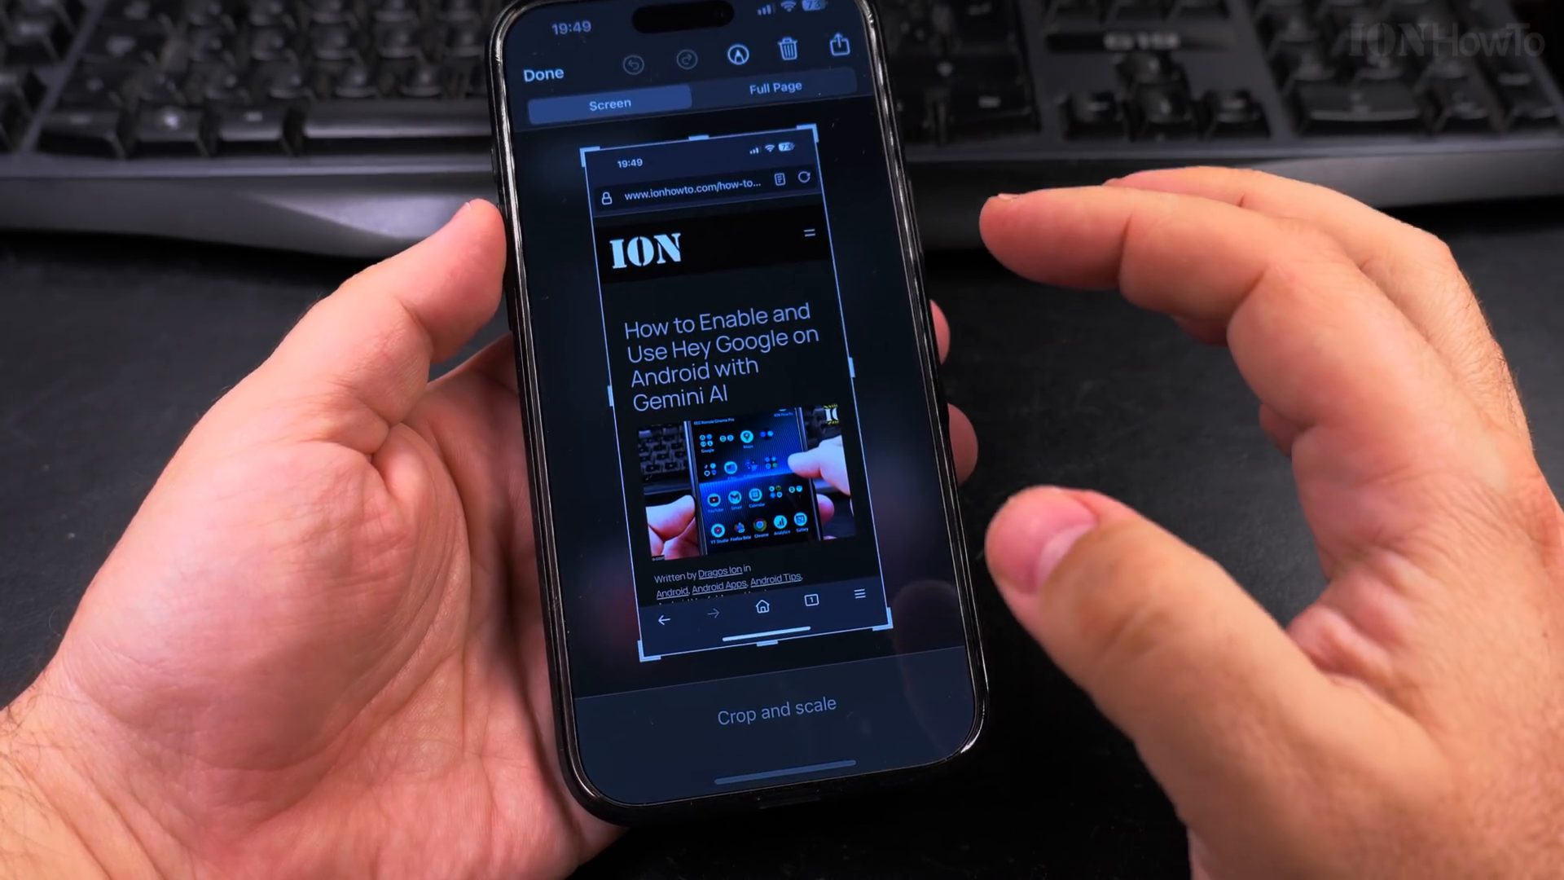
pyautogui.click(772, 84)
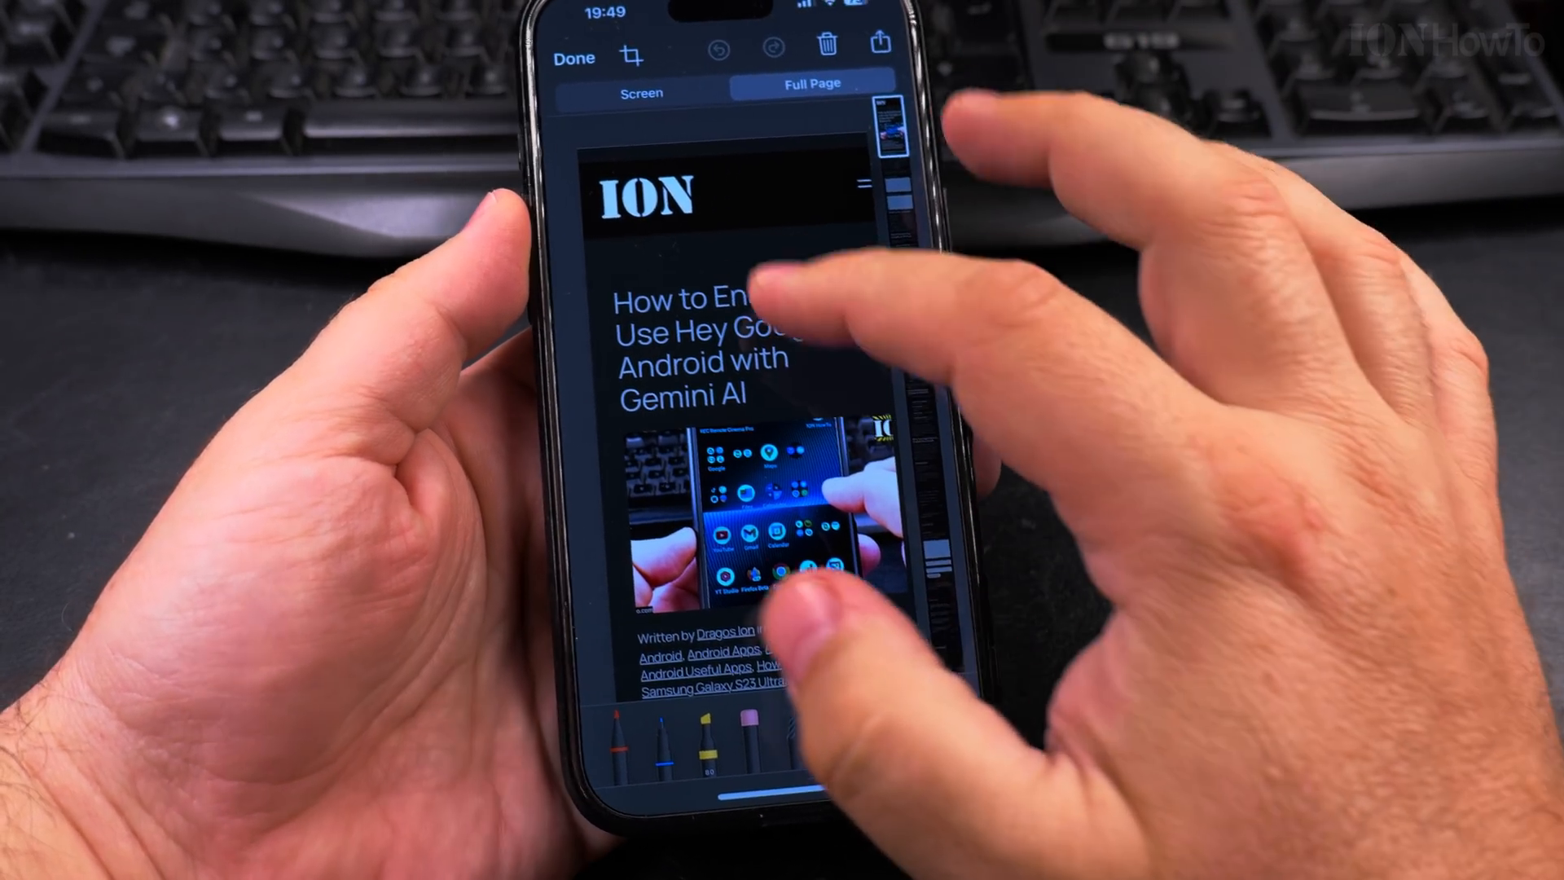
pyautogui.click(878, 45)
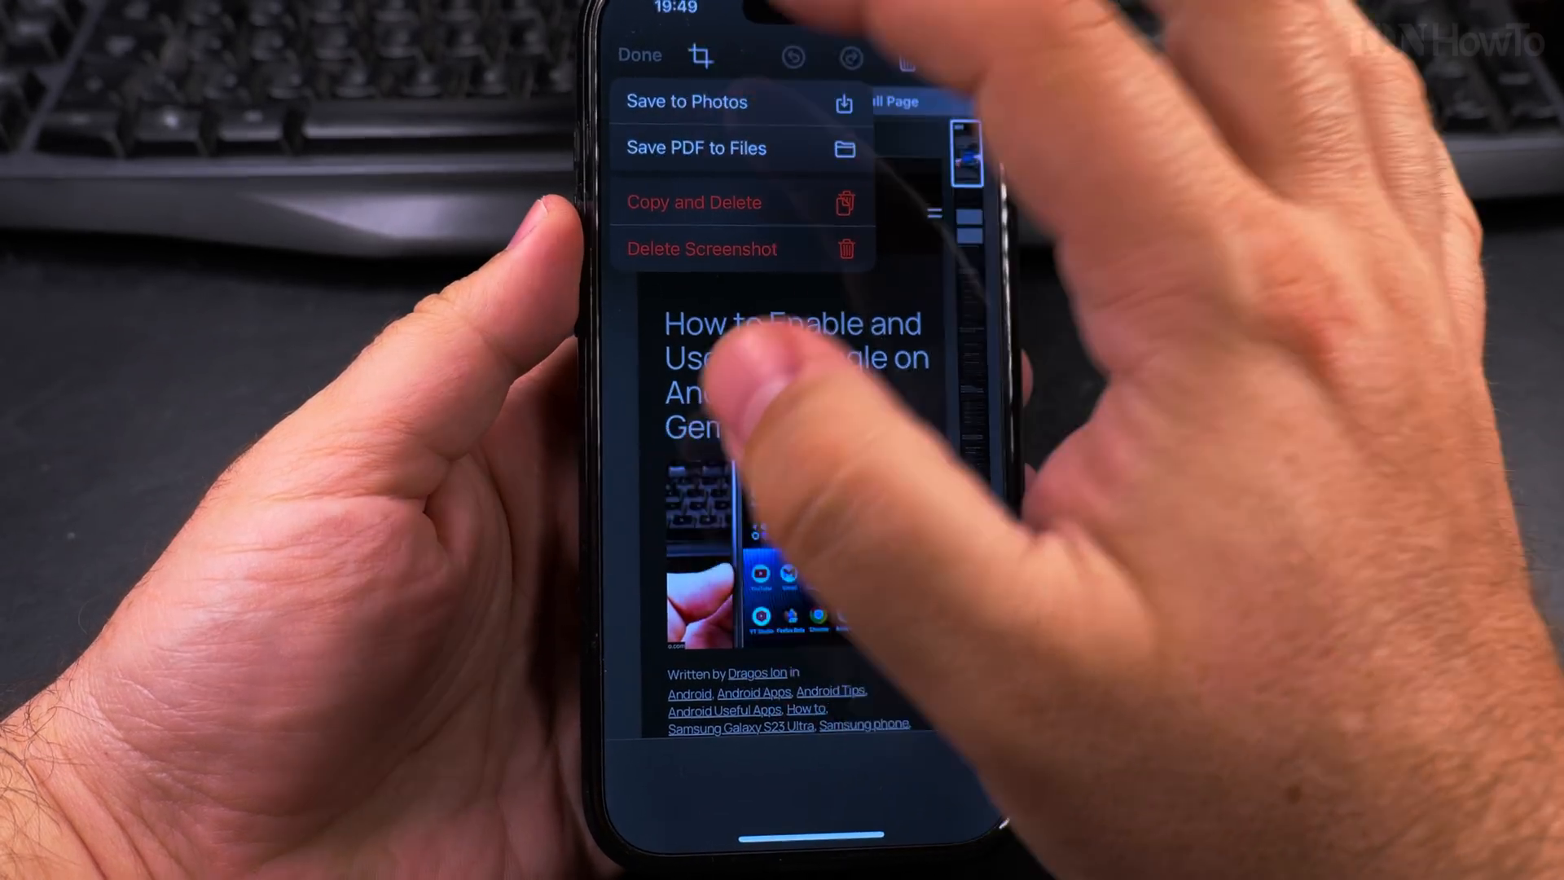